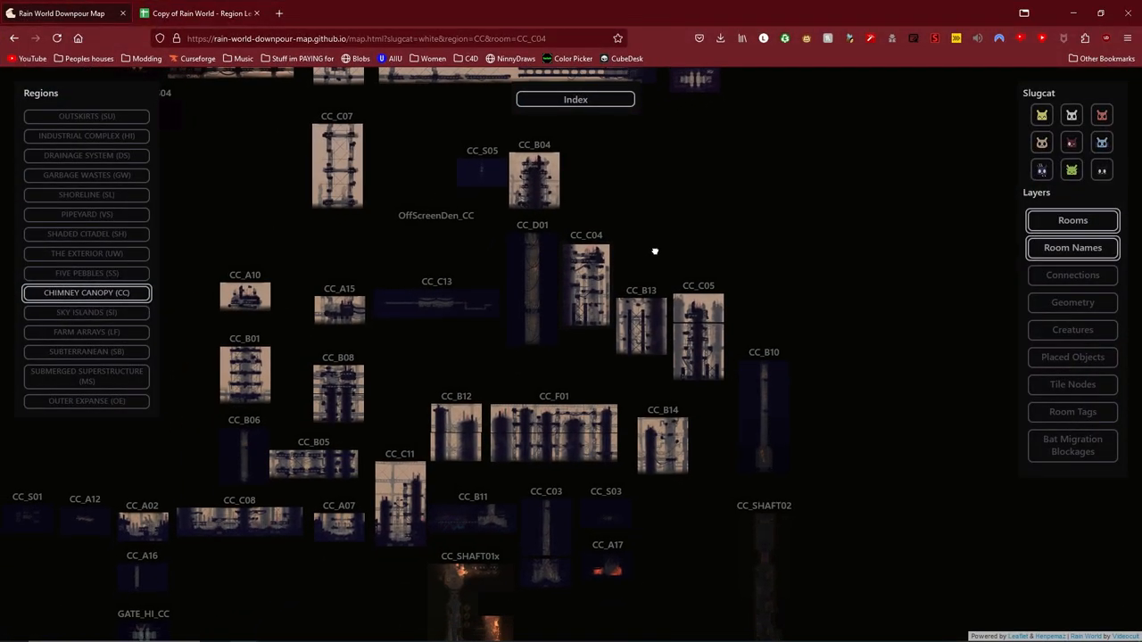
pyautogui.moveTo(653, 249)
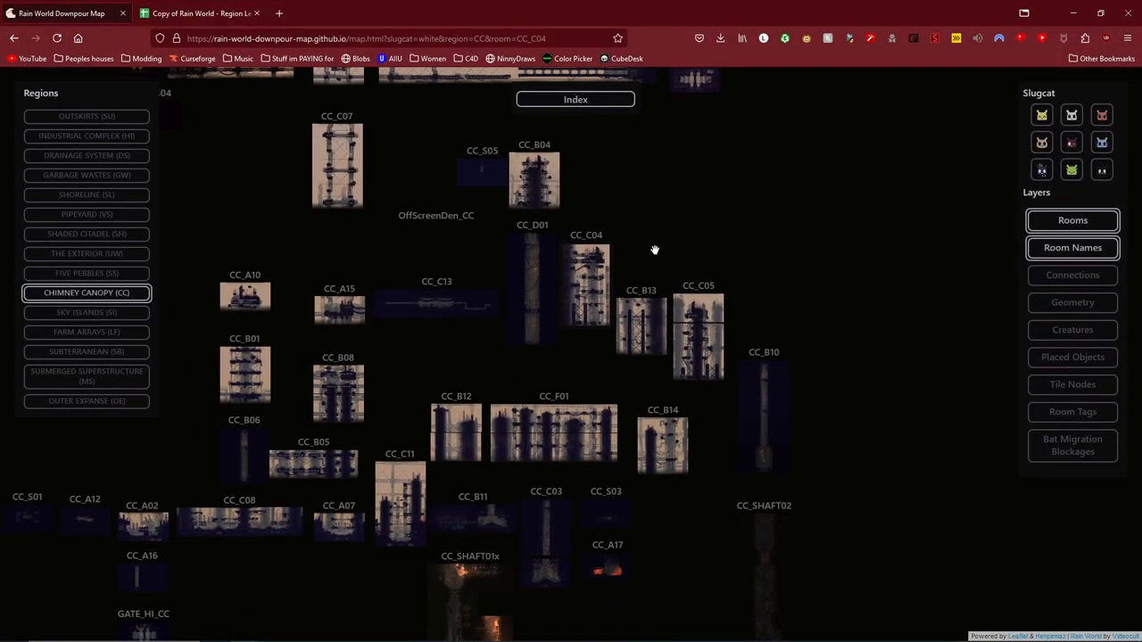
pyautogui.moveTo(492, 246)
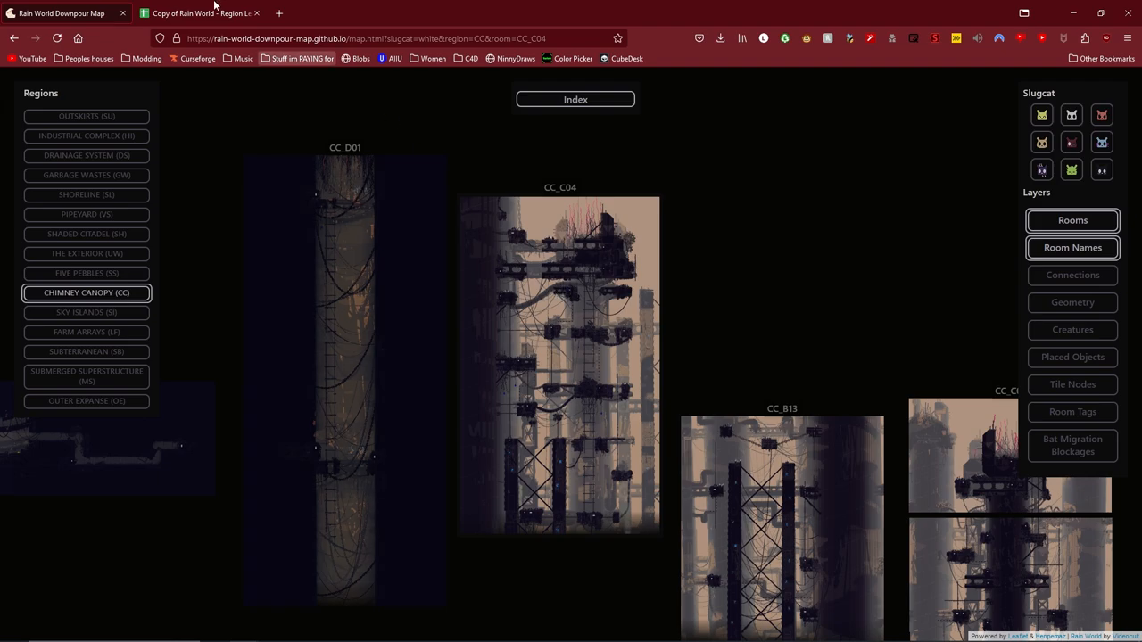
# Step: Scroll the Connections sheet down until the Chimney Canopy room rows are visible
pyautogui.click(198, 12)
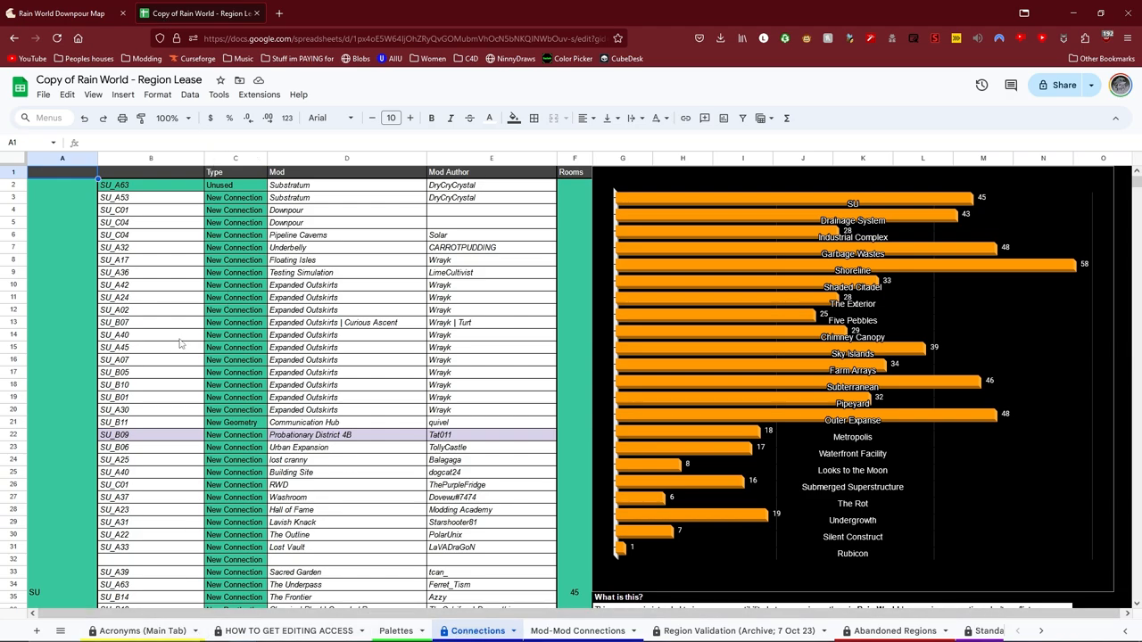
pyautogui.scroll(-3)
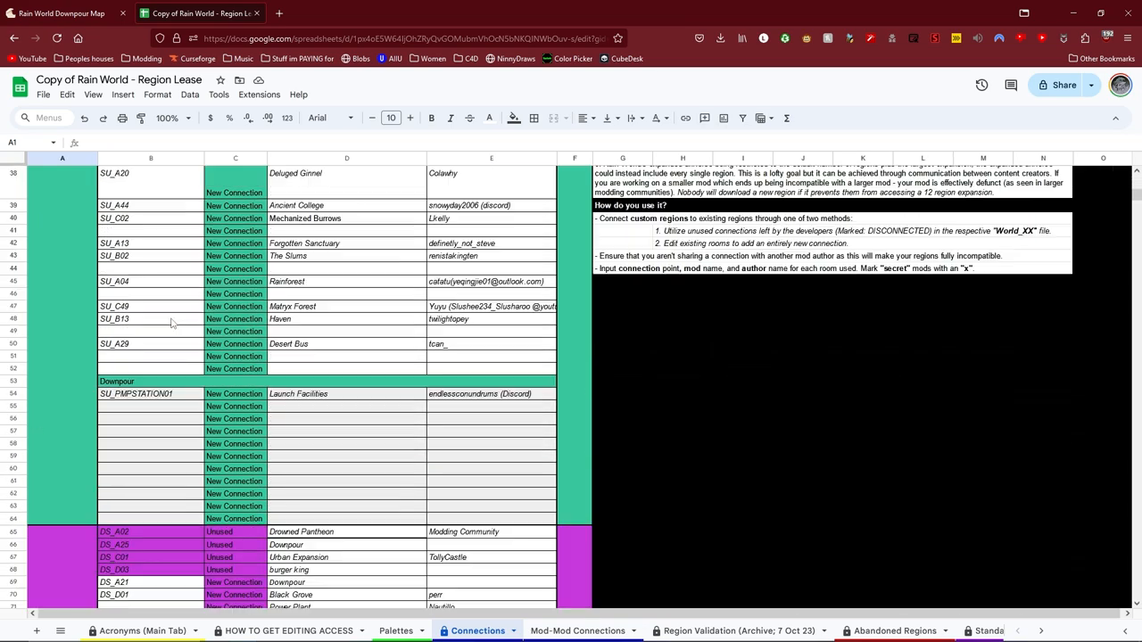
pyautogui.scroll(-3)
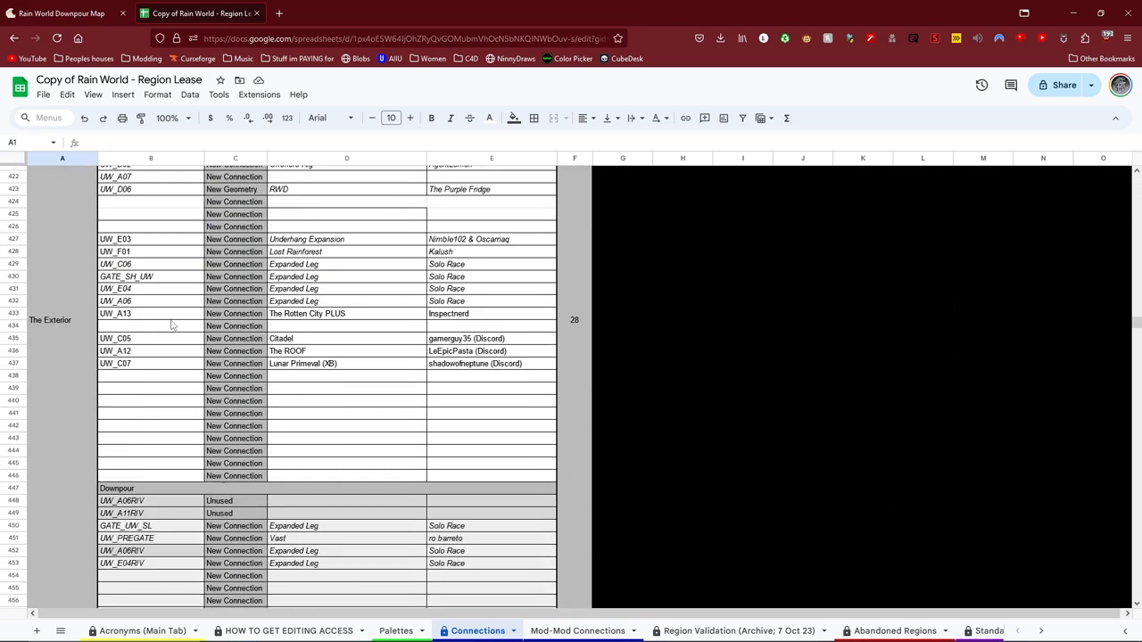
pyautogui.scroll(-3)
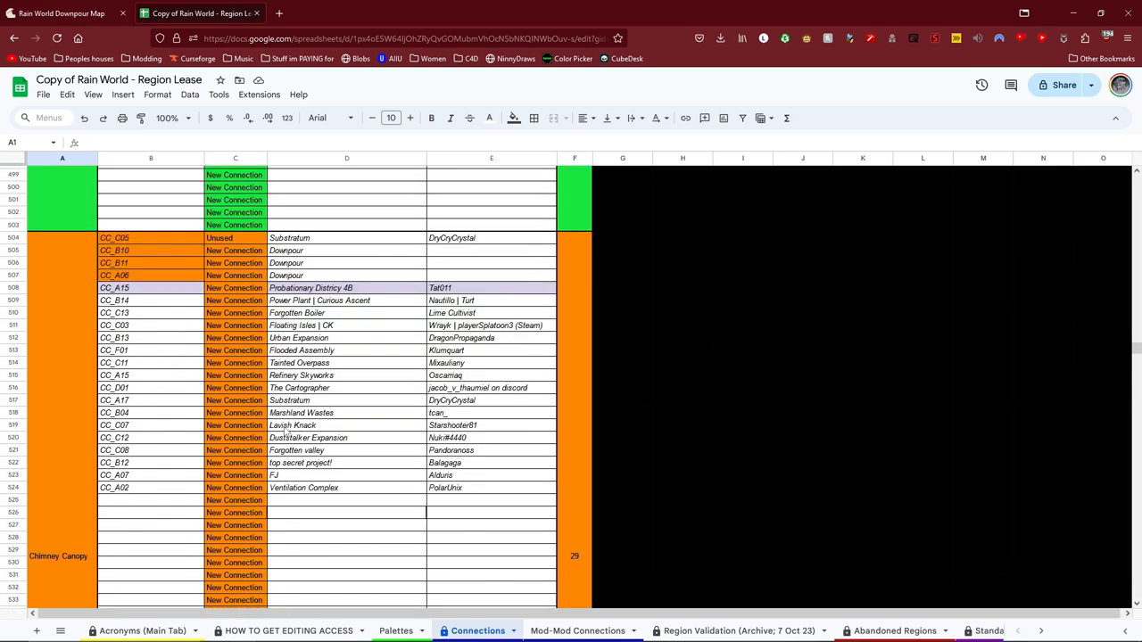
pyautogui.scroll(-3)
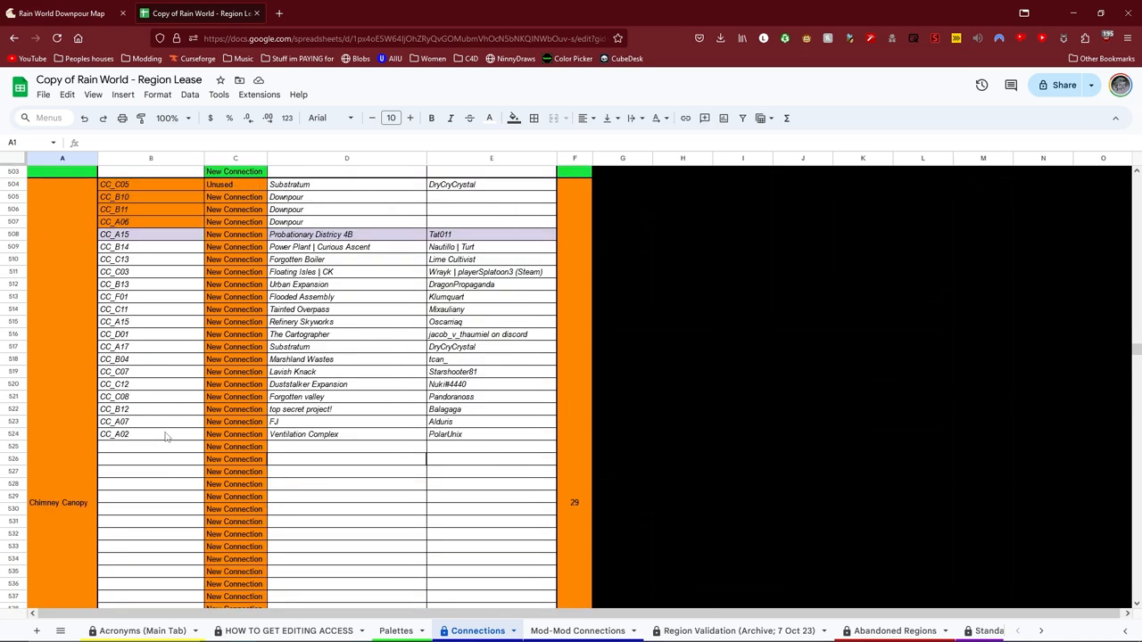
pyautogui.moveTo(157, 424)
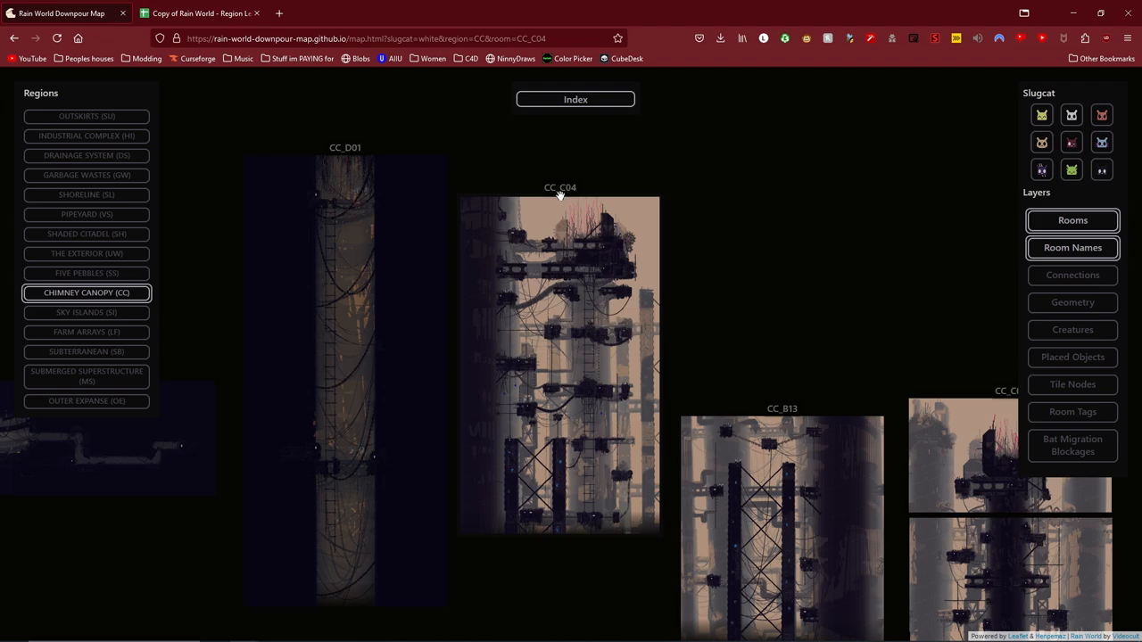
pyautogui.click(197, 13)
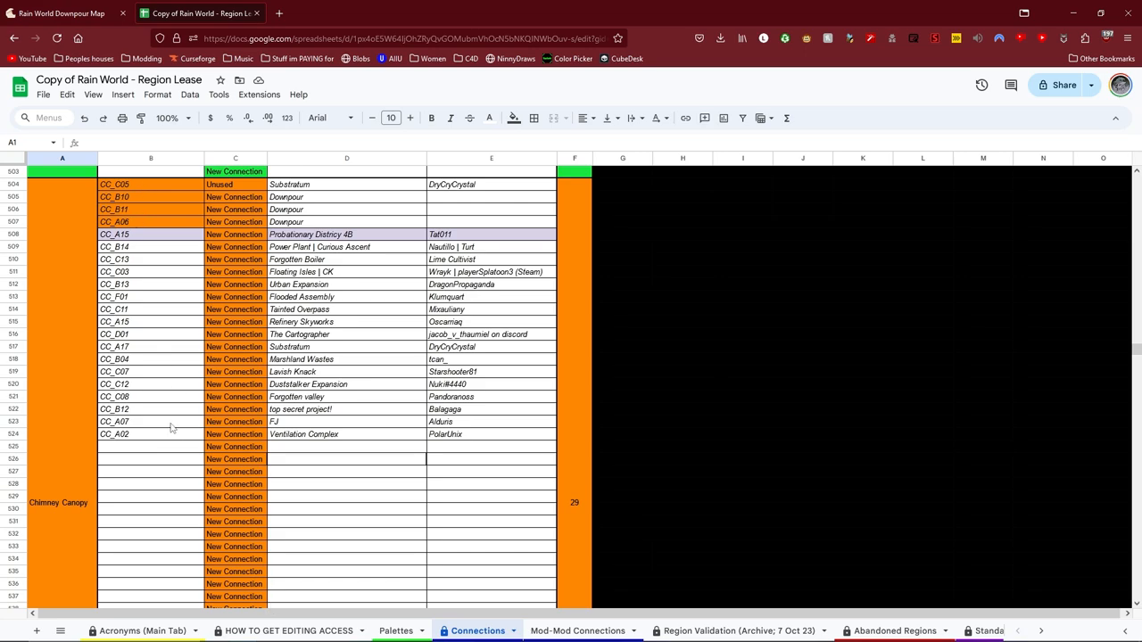
# Step: Fill row 526 with room CC_C04, mod name 'Your Mod Name' and username 'Your Username'
pyautogui.click(150, 459)
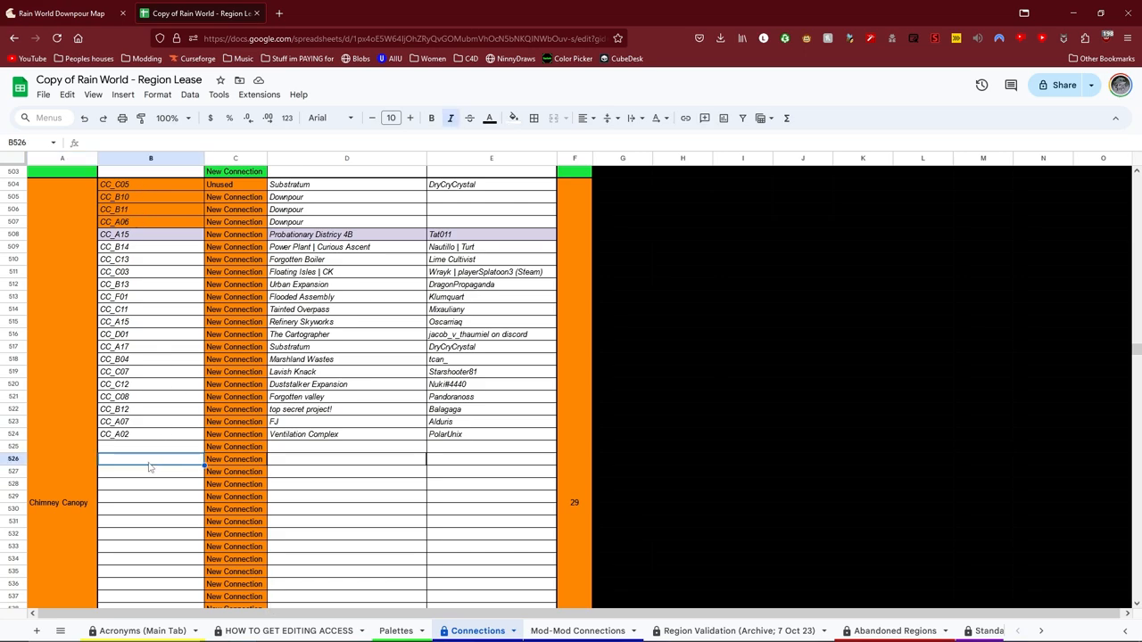
pyautogui.write('CC_')
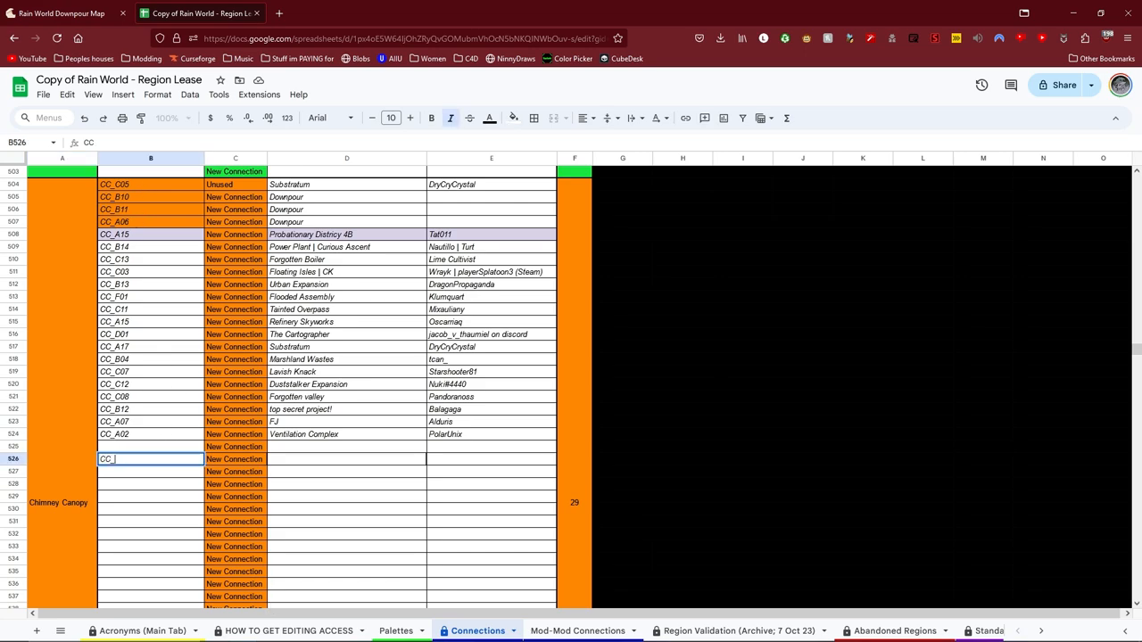
pyautogui.write('CC_C04')
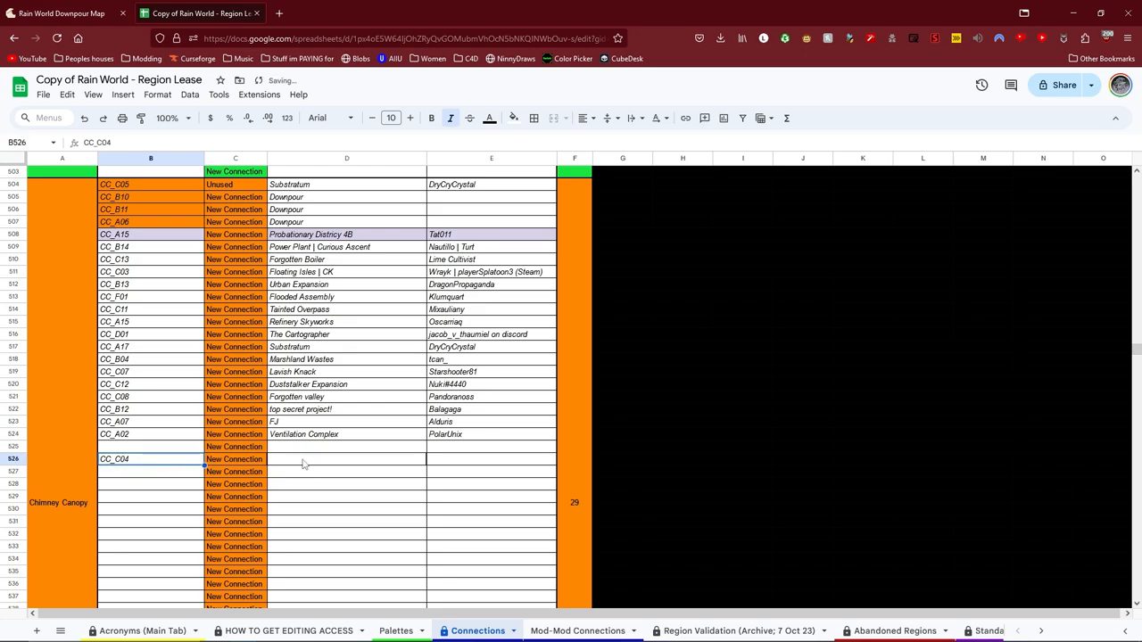
pyautogui.click(346, 459)
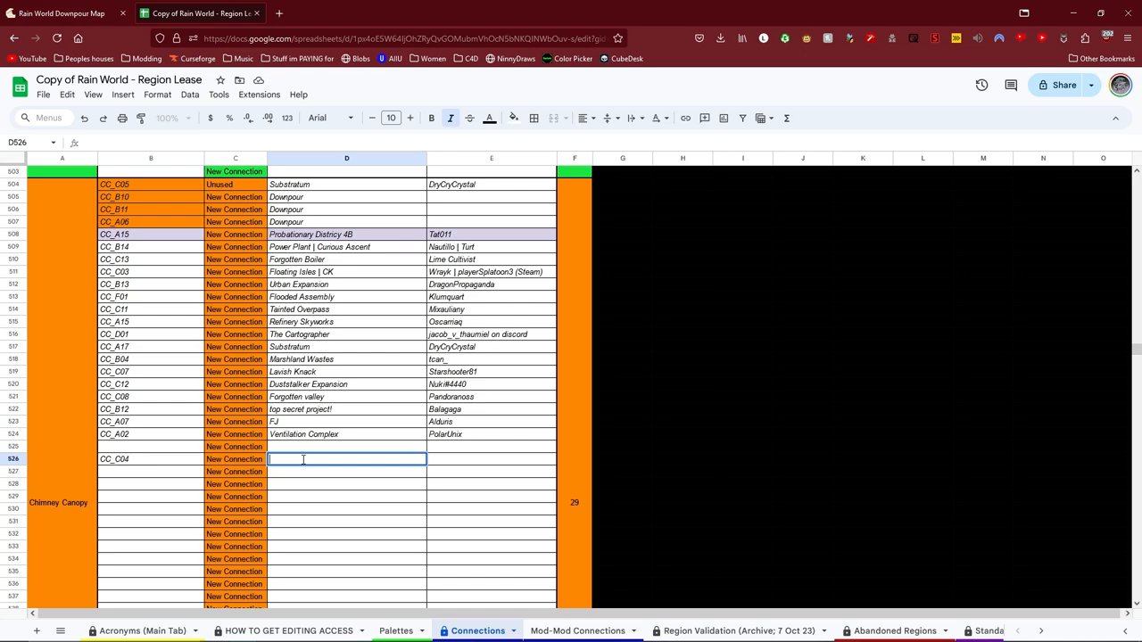
pyautogui.write('Your Mod Name')
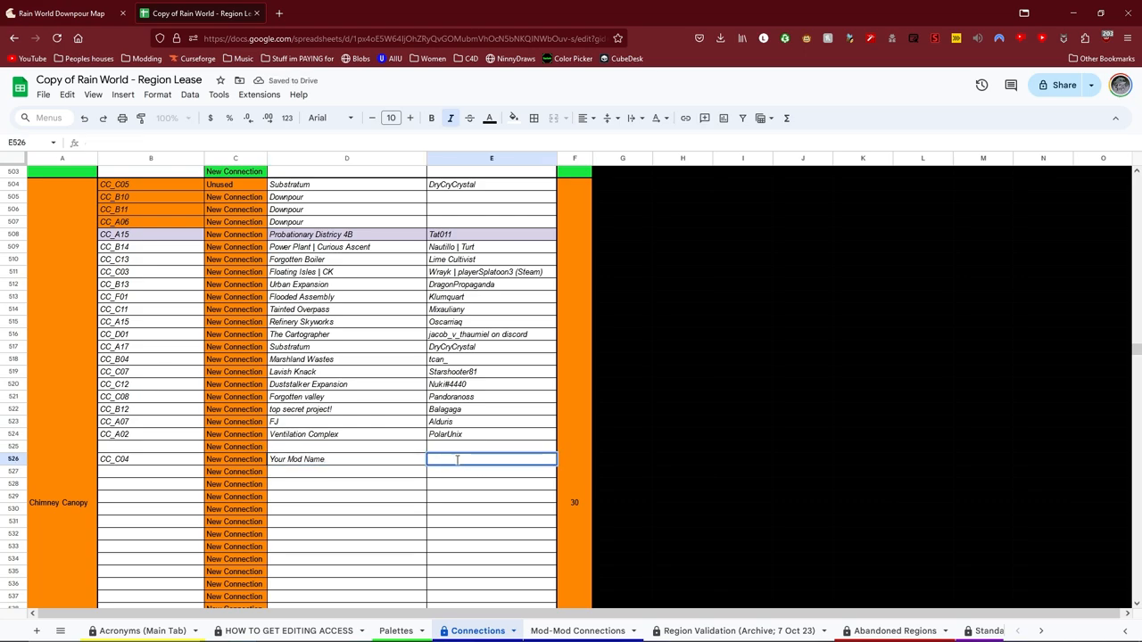
pyautogui.write('Your Username')
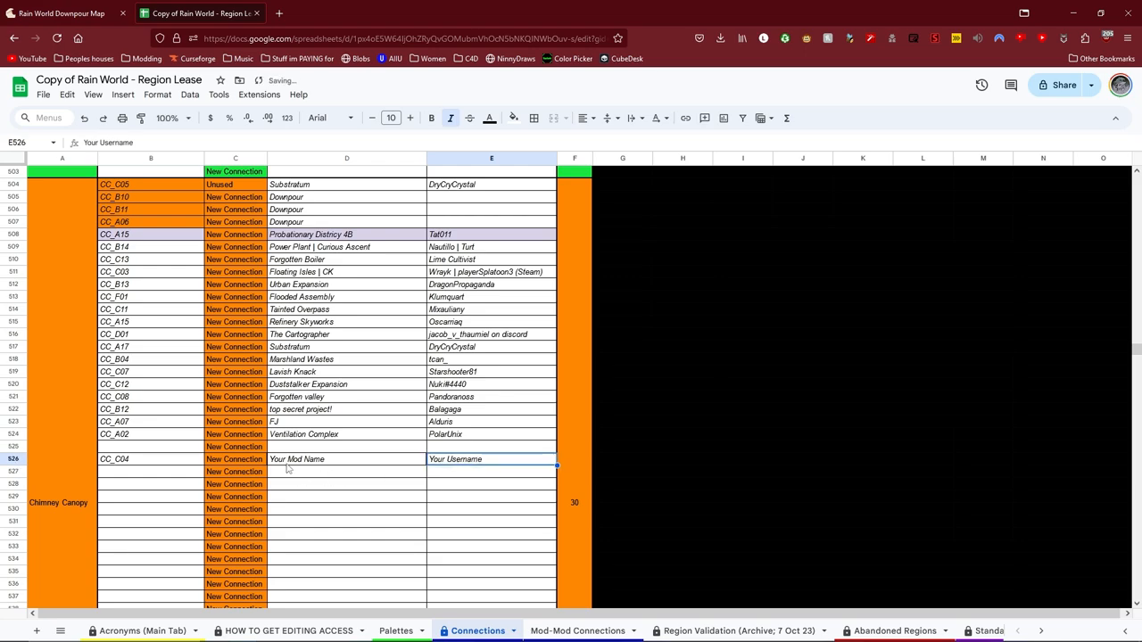
pyautogui.moveTo(132, 514)
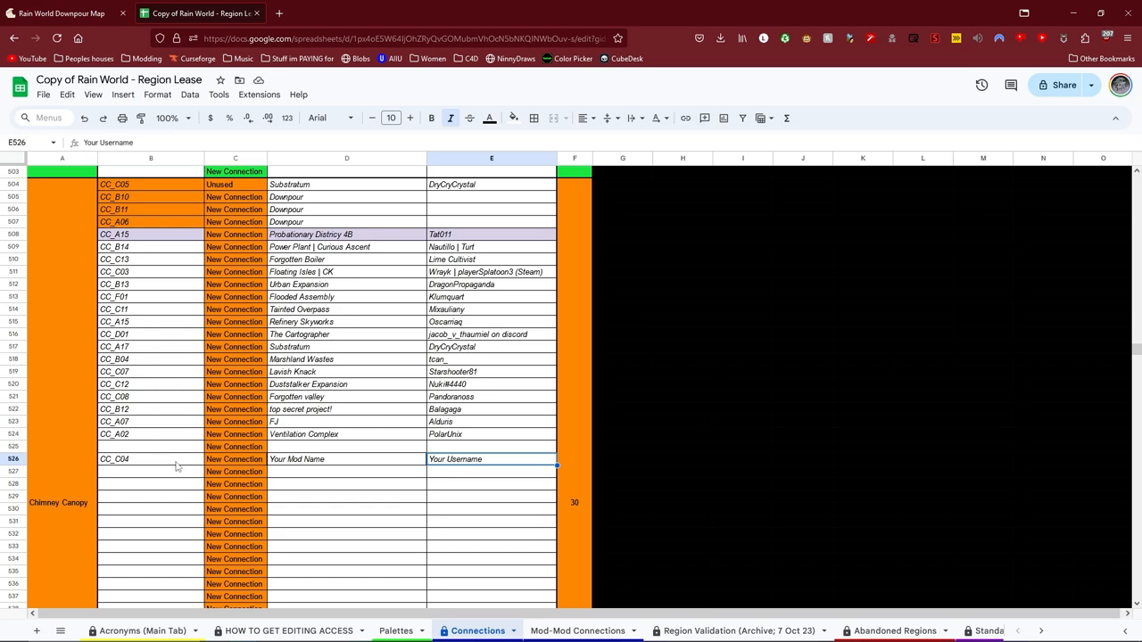
pyautogui.click(150, 458)
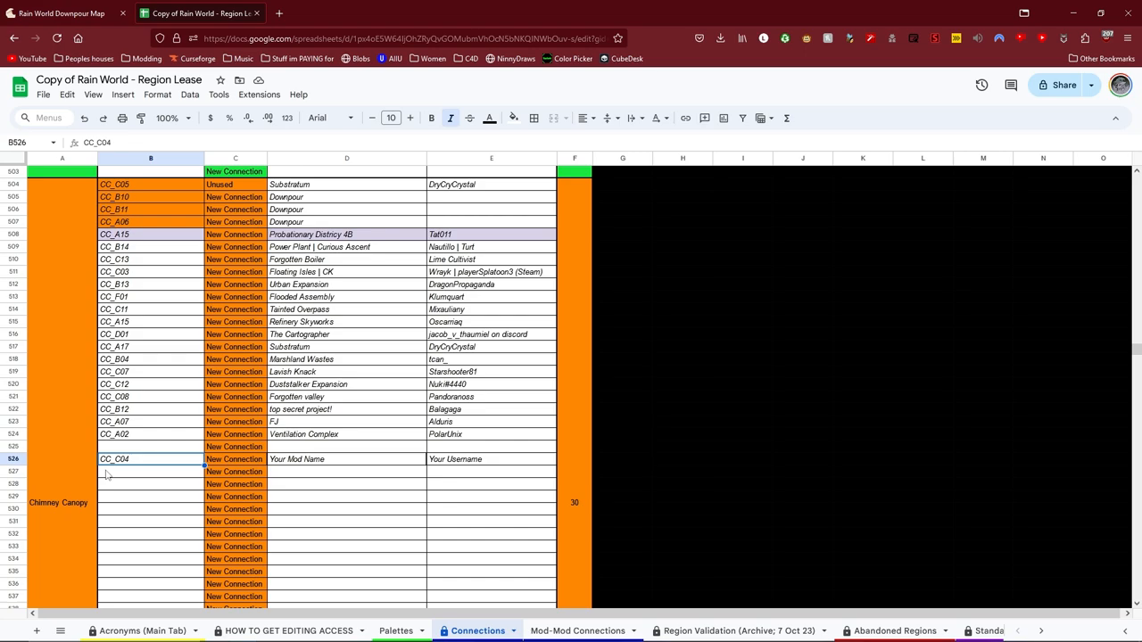
pyautogui.moveTo(125, 473)
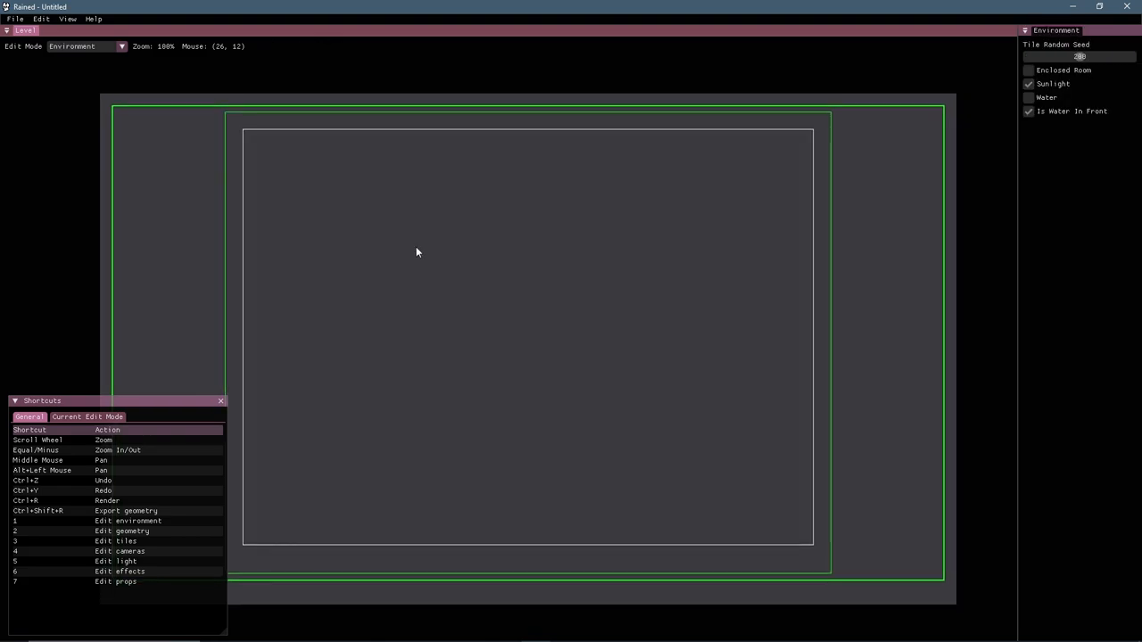
# Step: Load CC_C04.txt from the LevelEditorProjects folder into the editor
pyautogui.click(14, 18)
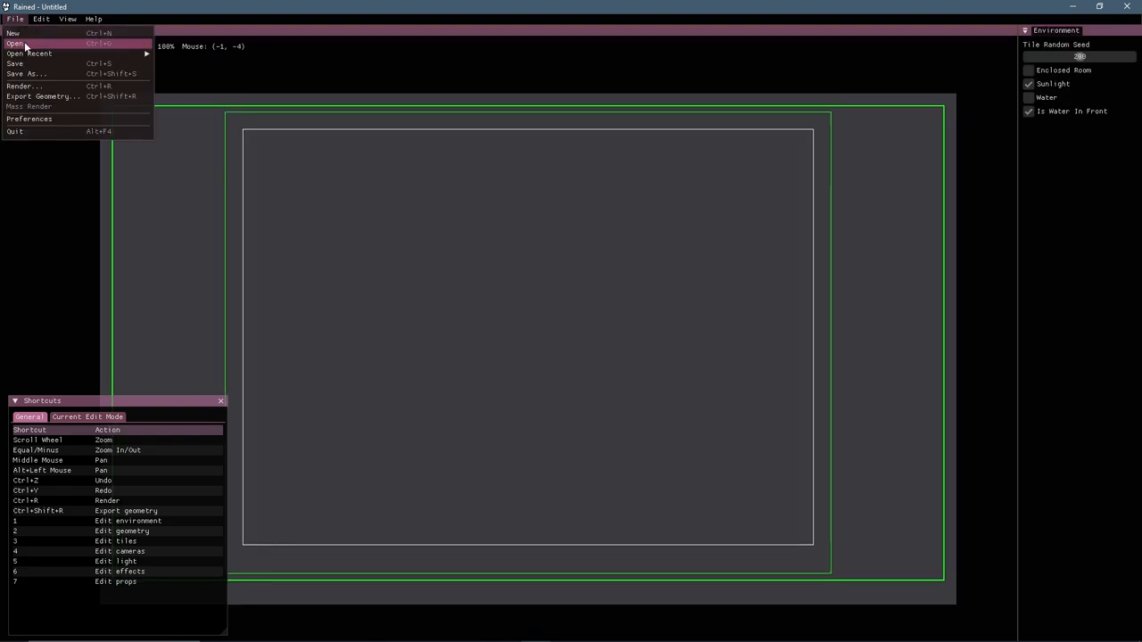
pyautogui.click(14, 43)
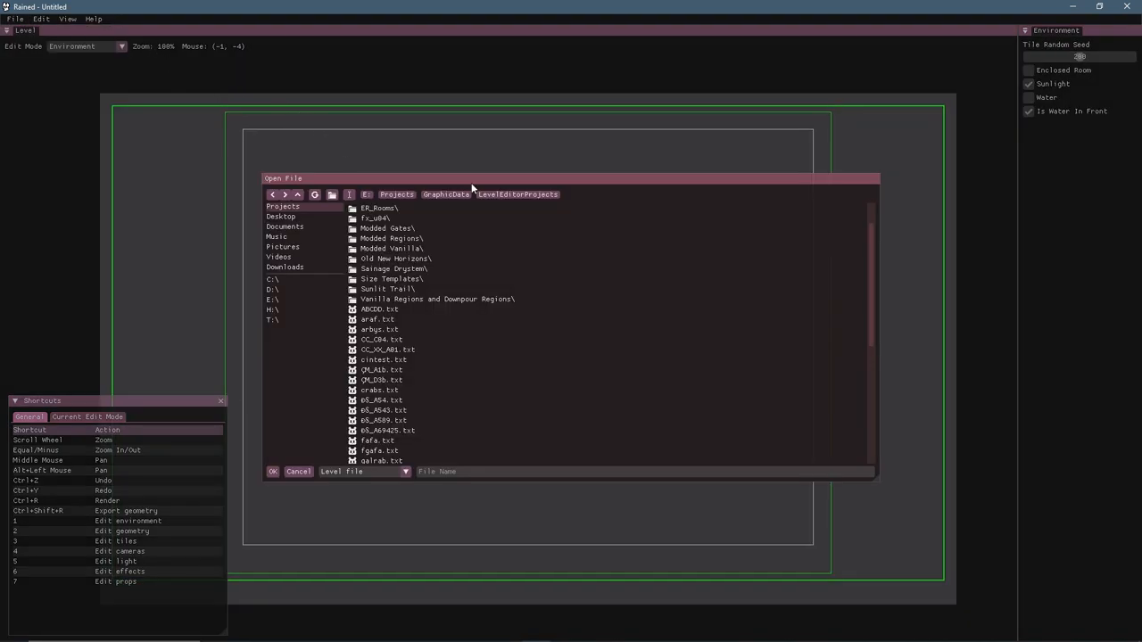
pyautogui.click(382, 339)
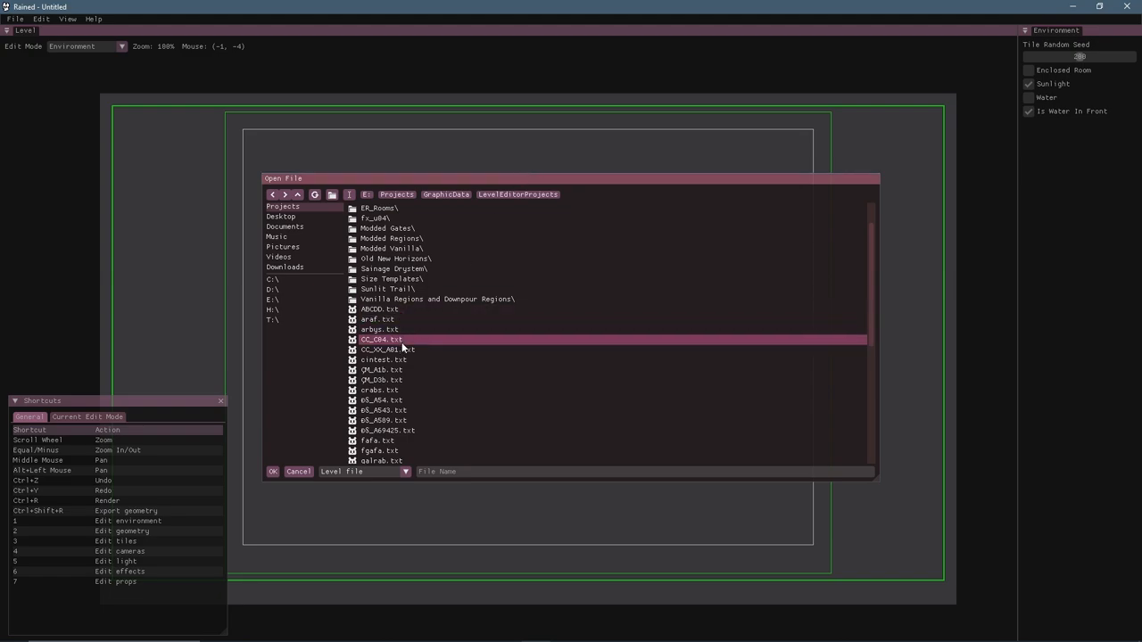
pyautogui.click(382, 339)
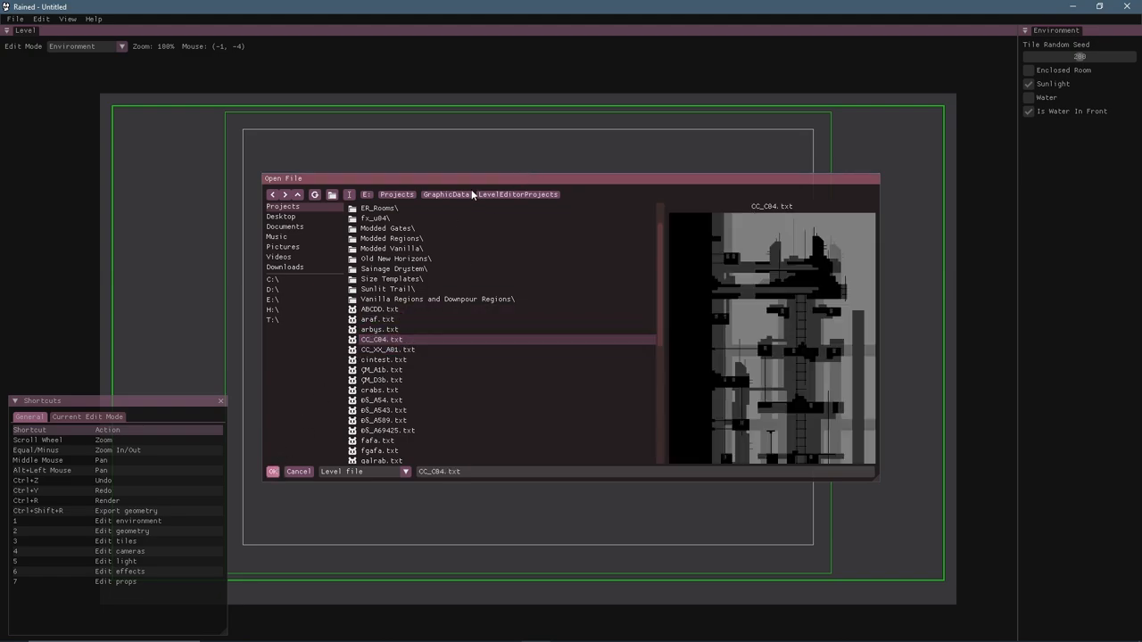
pyautogui.click(272, 471)
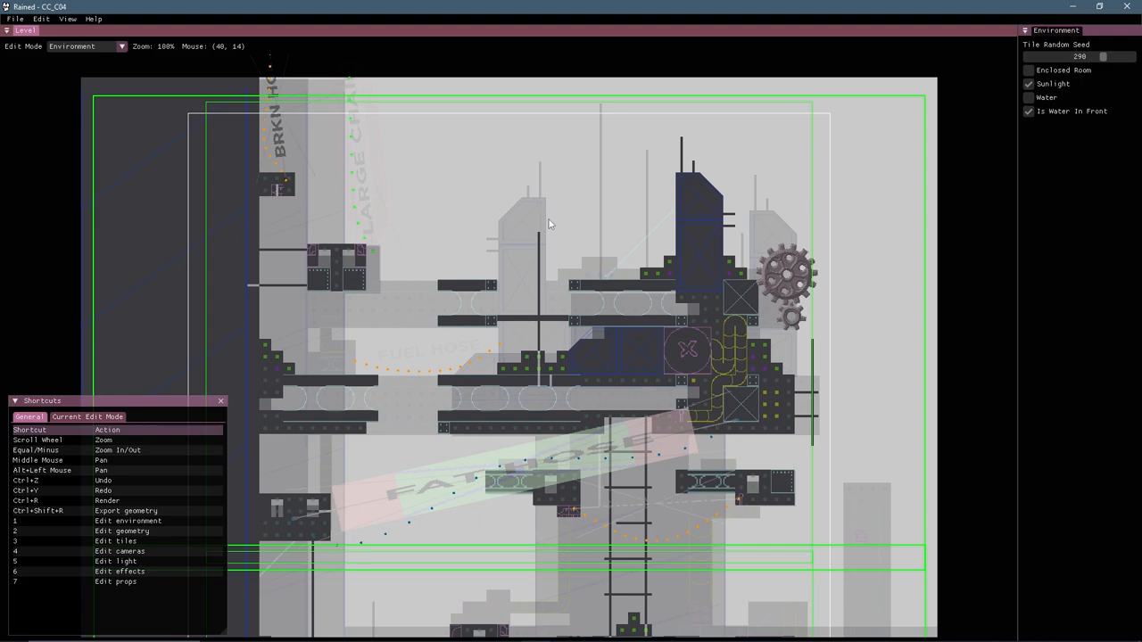
pyautogui.moveTo(525, 59)
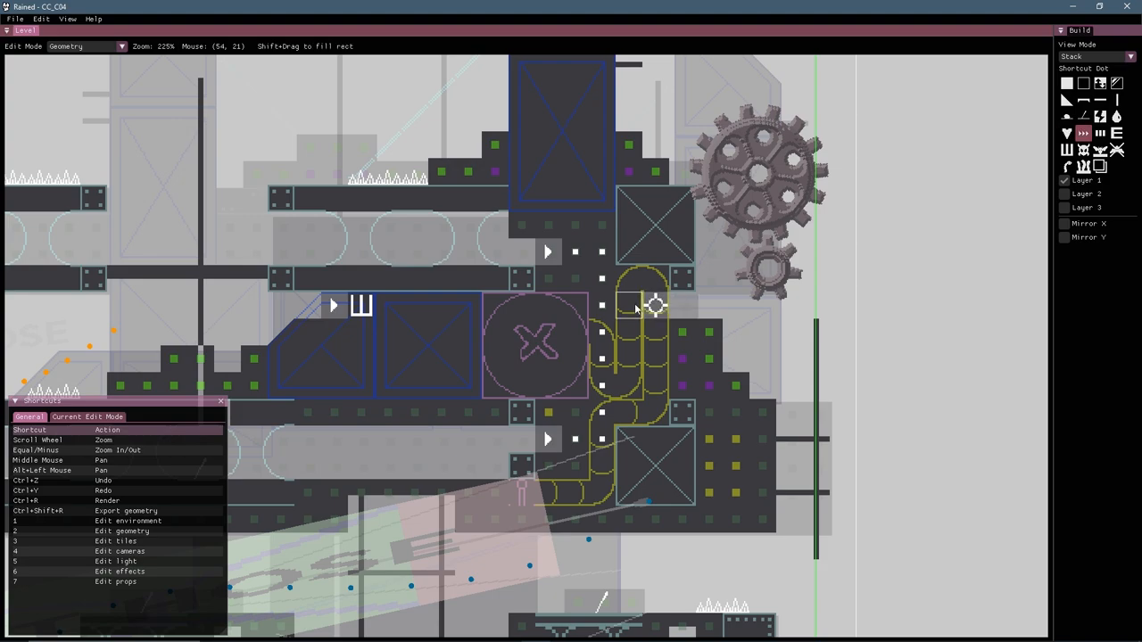
pyautogui.moveTo(657, 307); pyautogui.dragTo(414, 508)
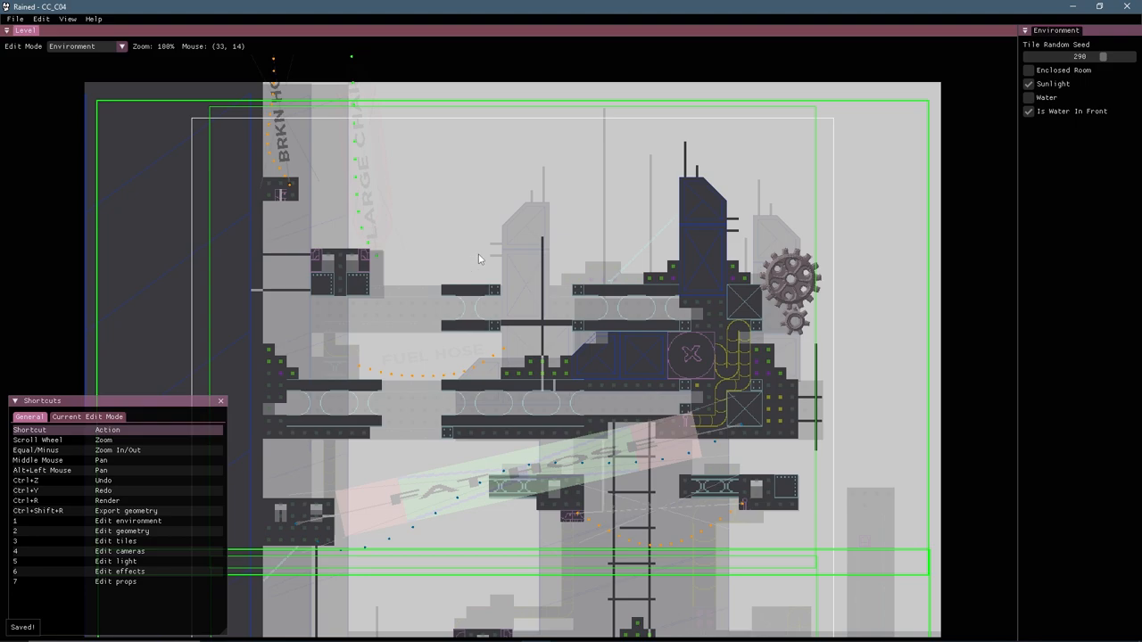
pyautogui.moveTo(481, 258)
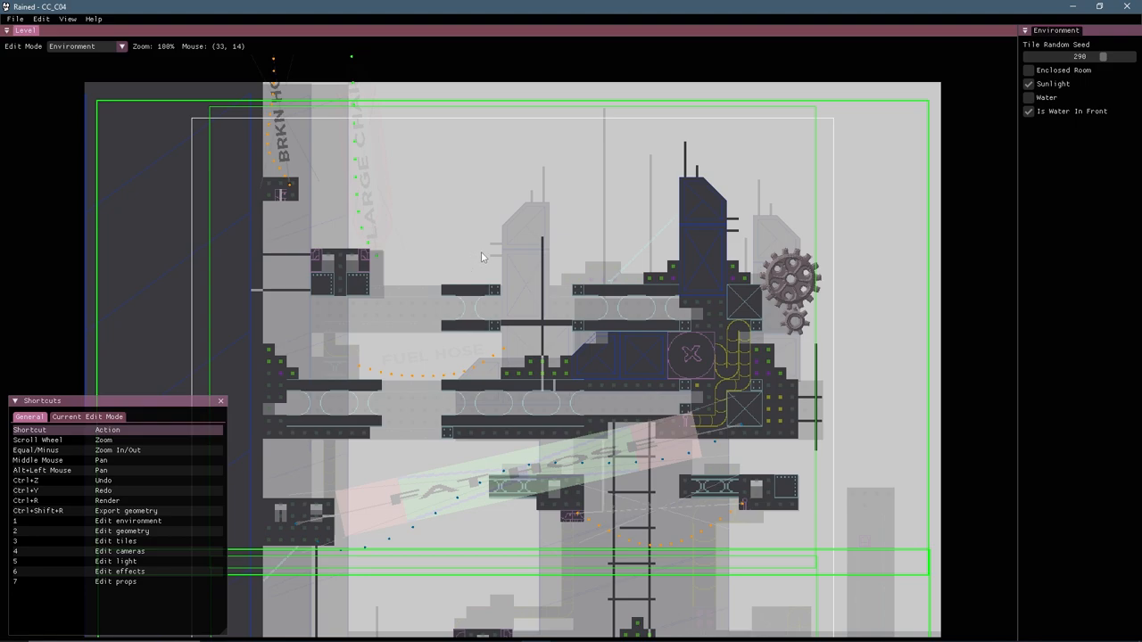
pyautogui.moveTo(474, 253)
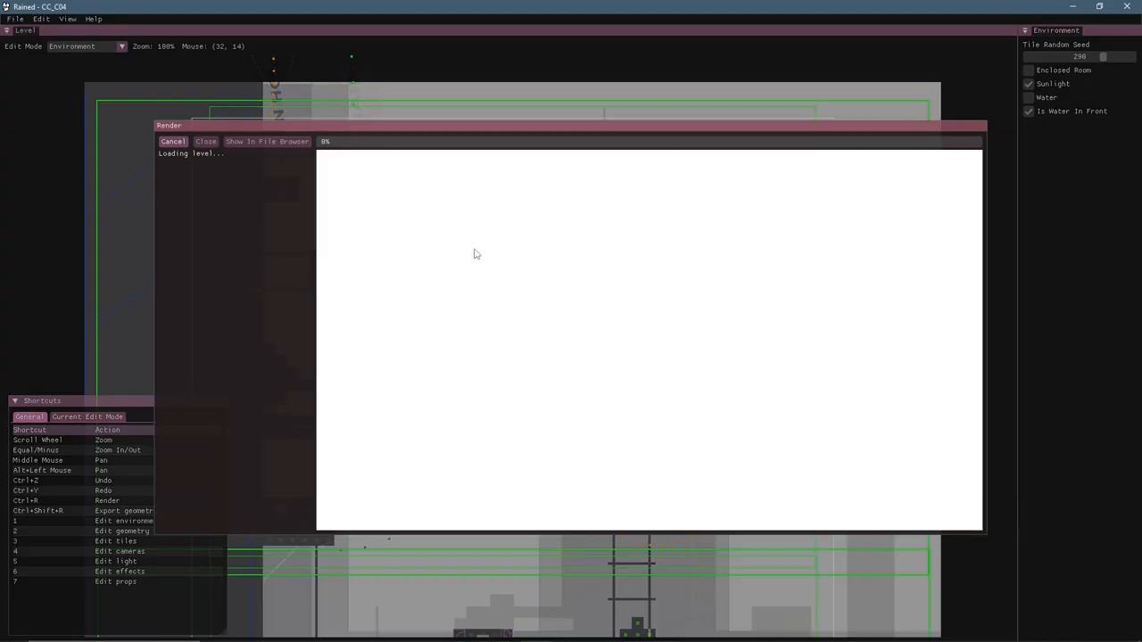
# Step: Select the CC_C04 level file in the render output folder
pyautogui.click(267, 141)
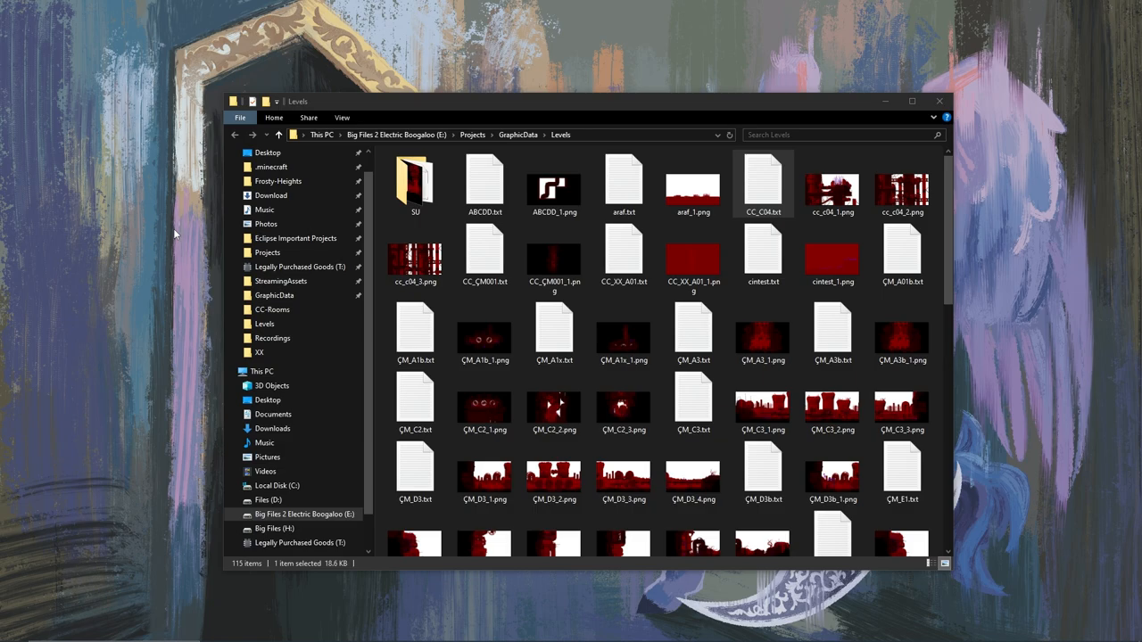
# Step: Browse into YourModName > world > CC-Rooms to check CC_C04's text and render files
pyautogui.click(832, 187)
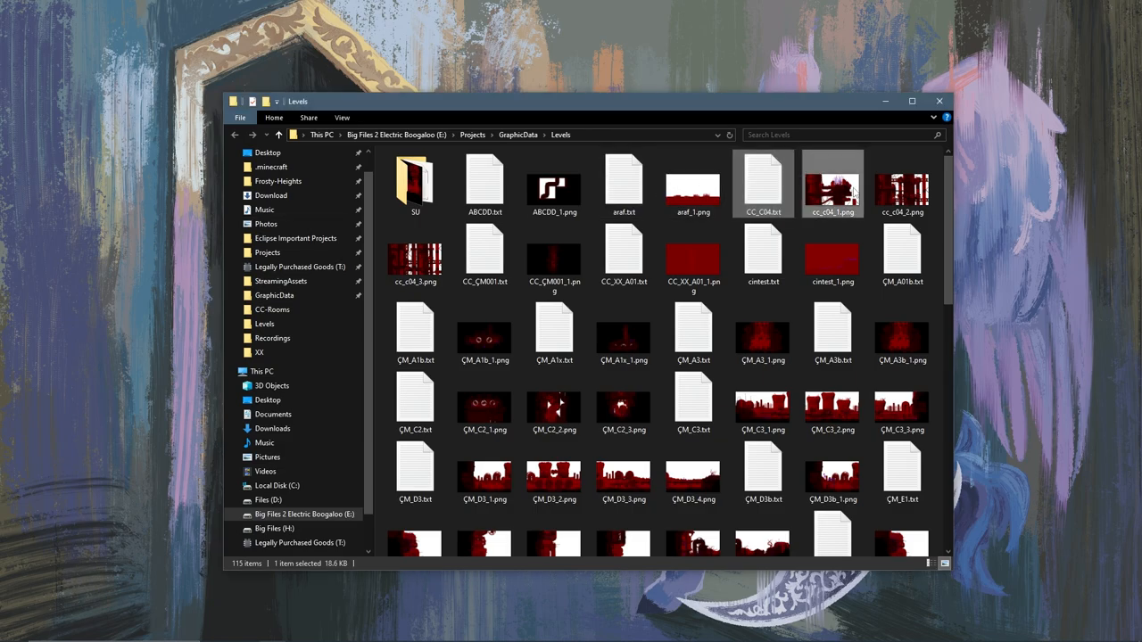
pyautogui.click(414, 253)
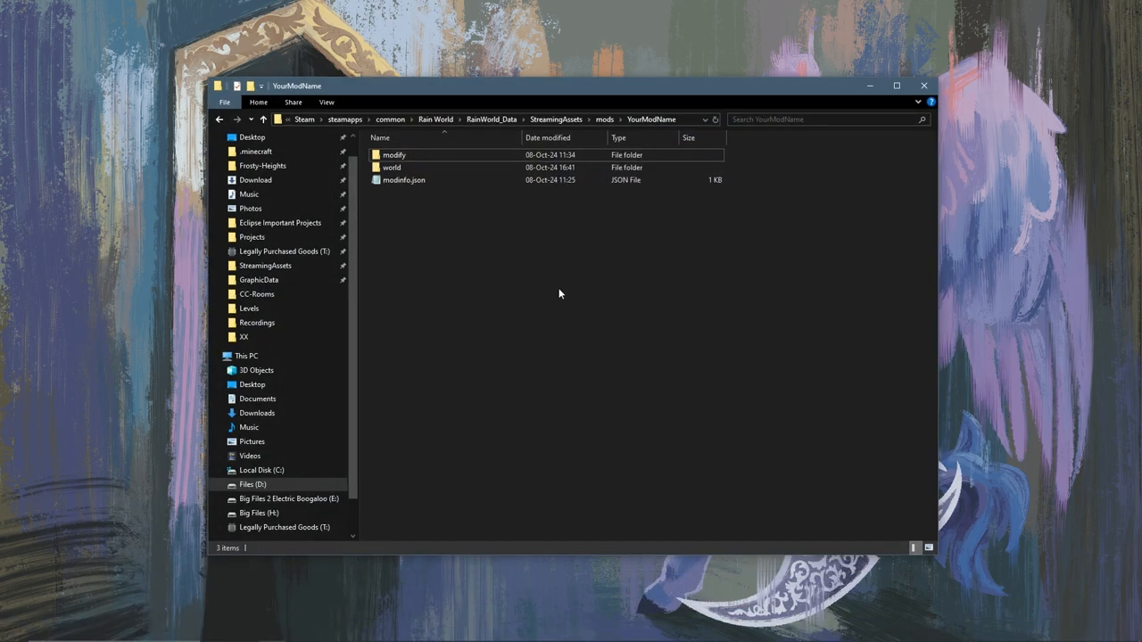
pyautogui.moveTo(540, 257)
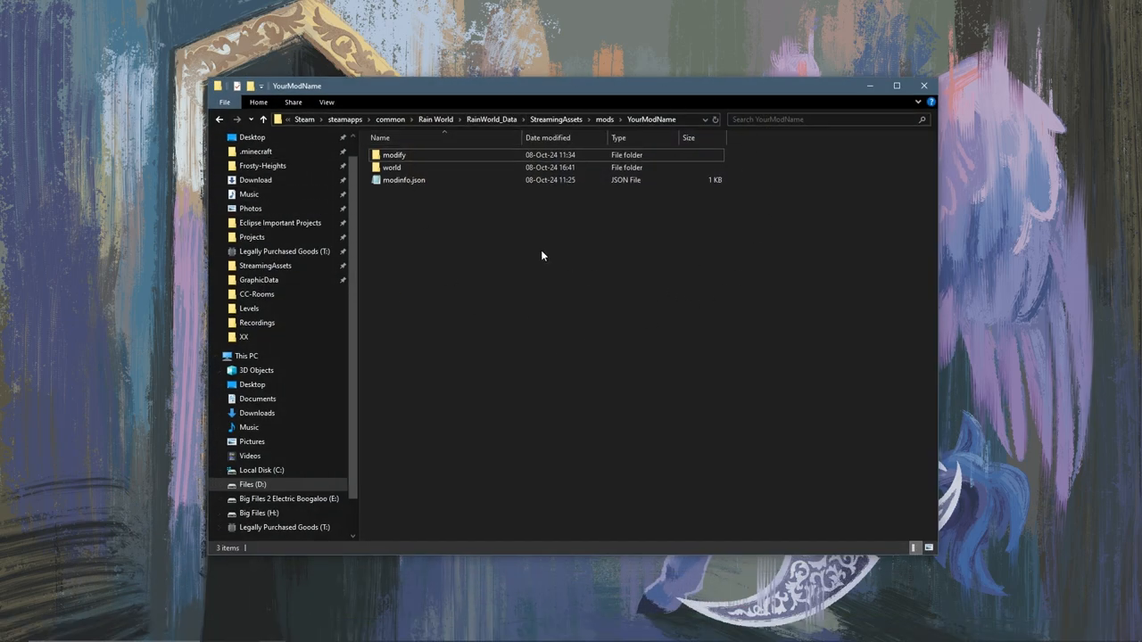
pyautogui.click(393, 168)
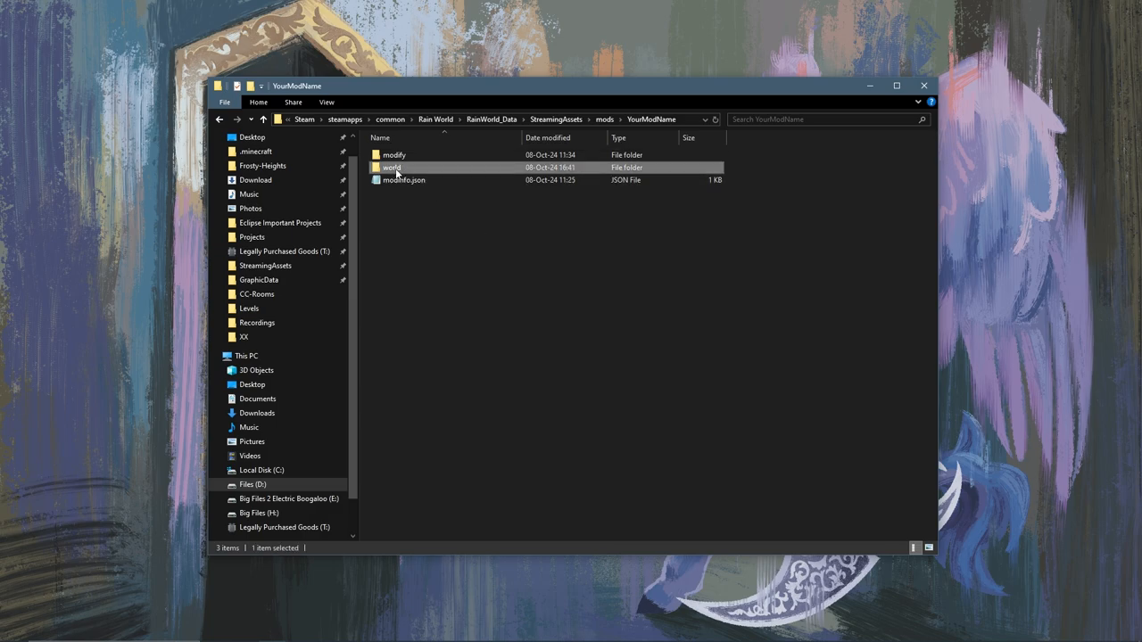
pyautogui.doubleClick(391, 168)
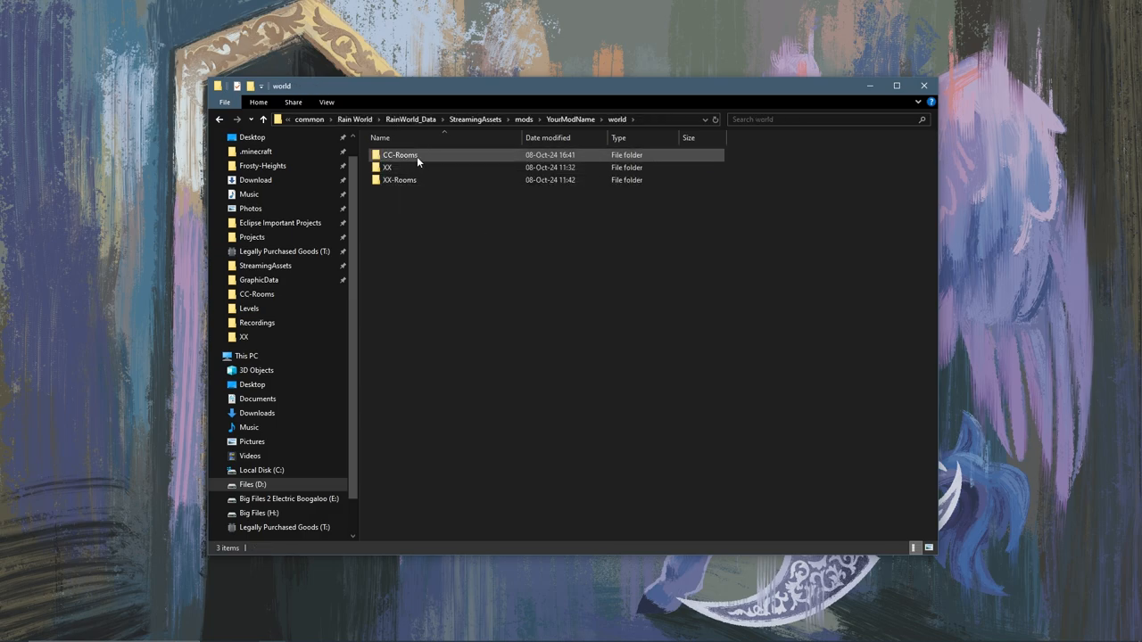
pyautogui.doubleClick(400, 153)
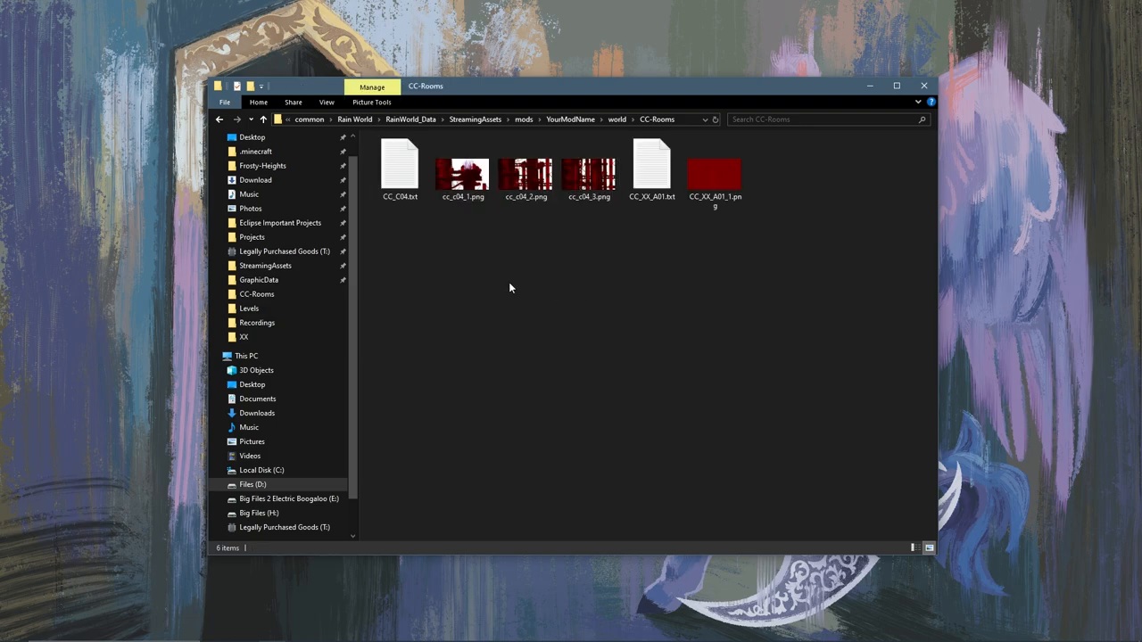
pyautogui.moveTo(560, 221)
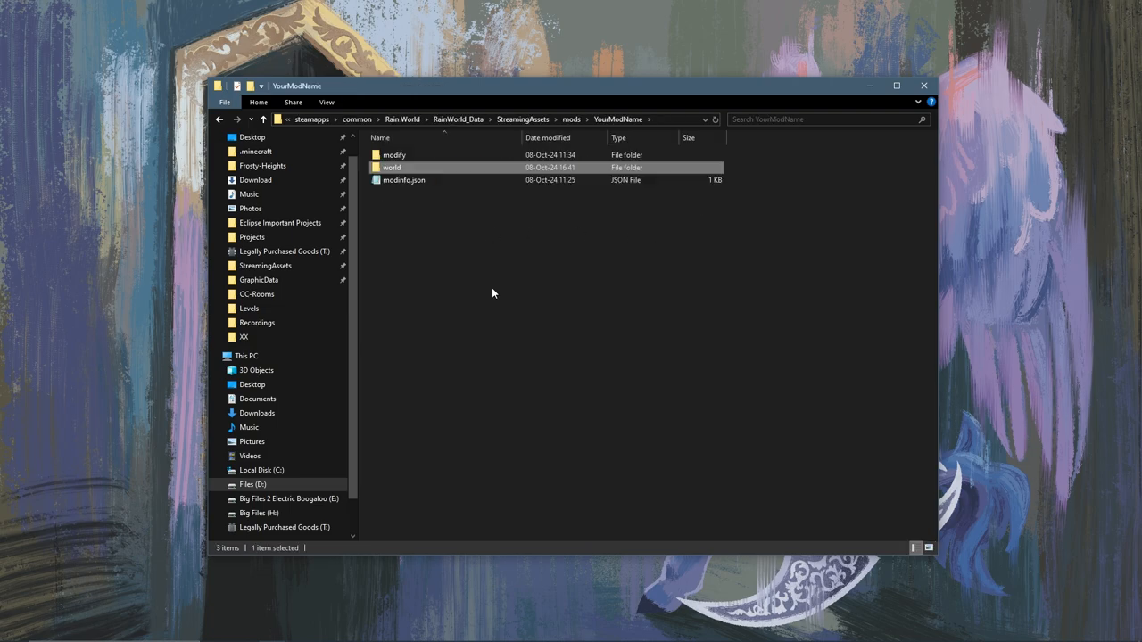
# Step: Enter the mod's modify folder on the way to World_CC.txt
pyautogui.click(404, 179)
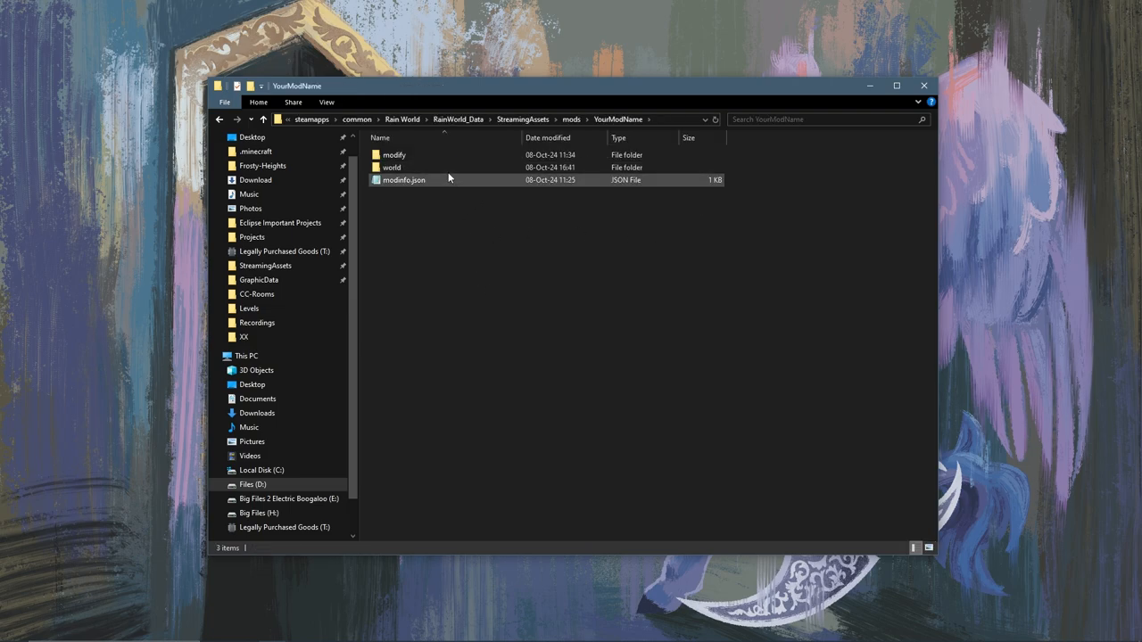
pyautogui.doubleClick(391, 168)
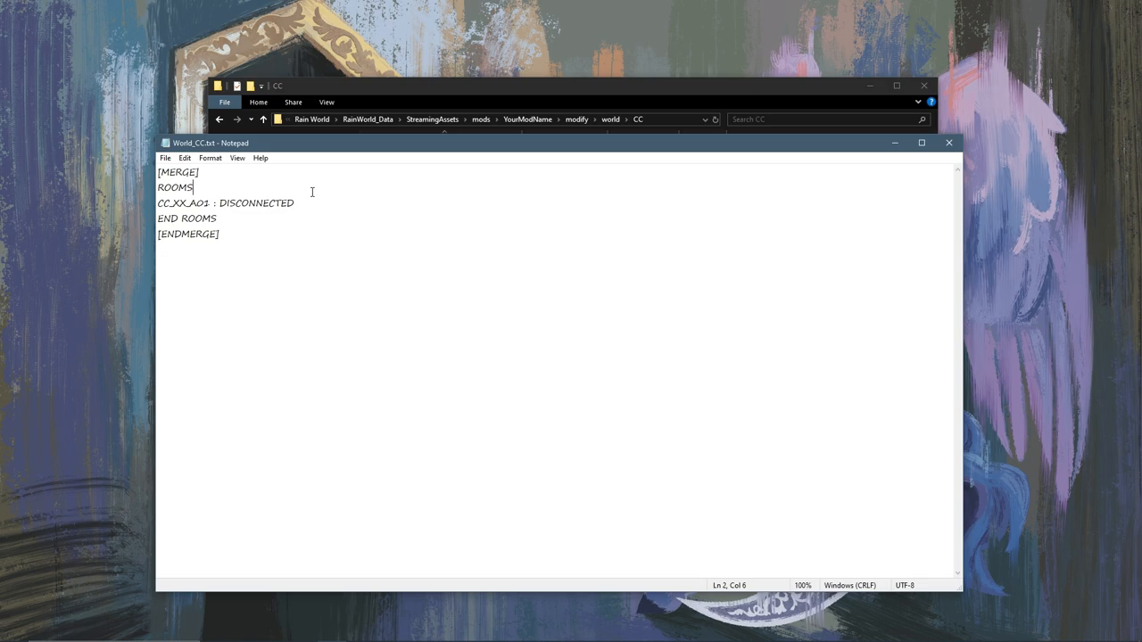
pyautogui.moveTo(492, 82)
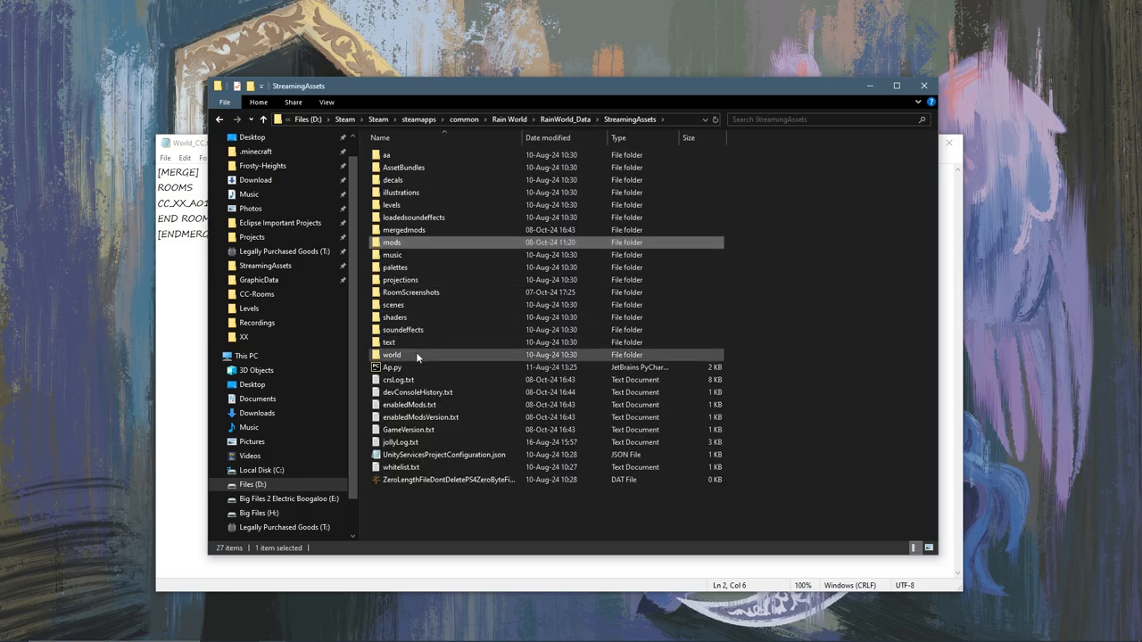
# Step: Browse StreamingAssets > world > cc and open the game's original world_cc.txt for reference
pyautogui.doubleClick(391, 353)
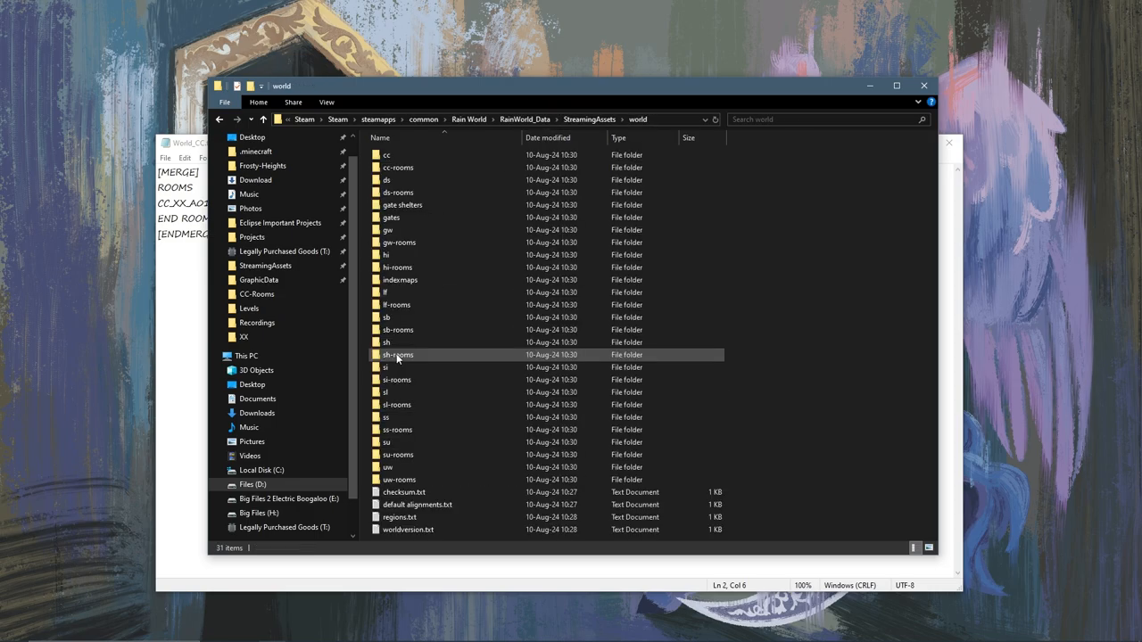
pyautogui.click(588, 117)
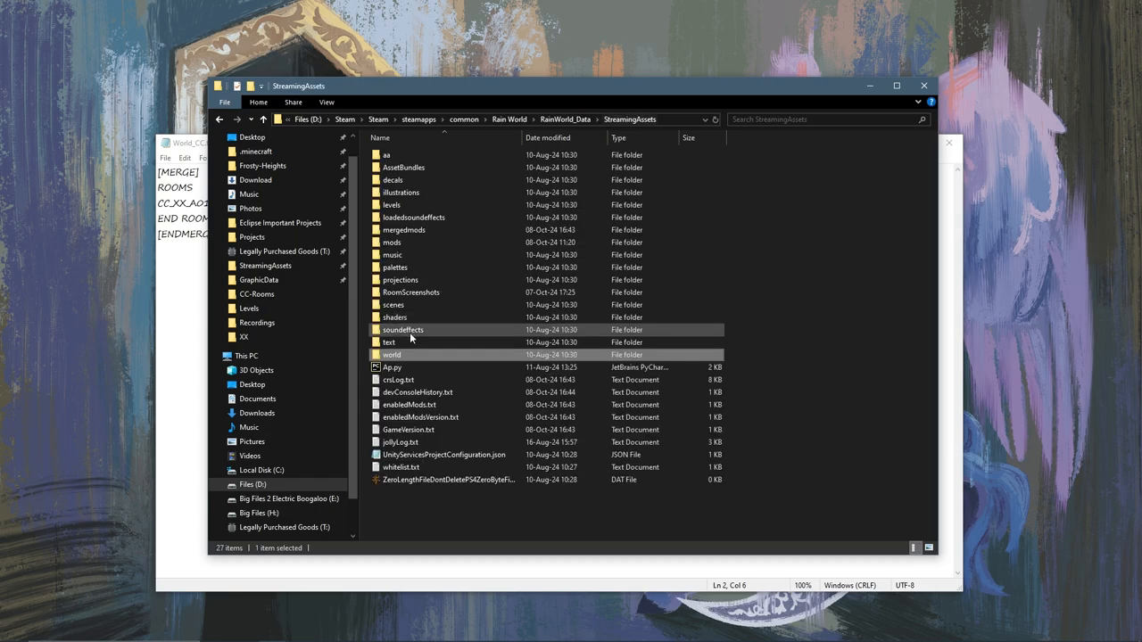
pyautogui.doubleClick(391, 353)
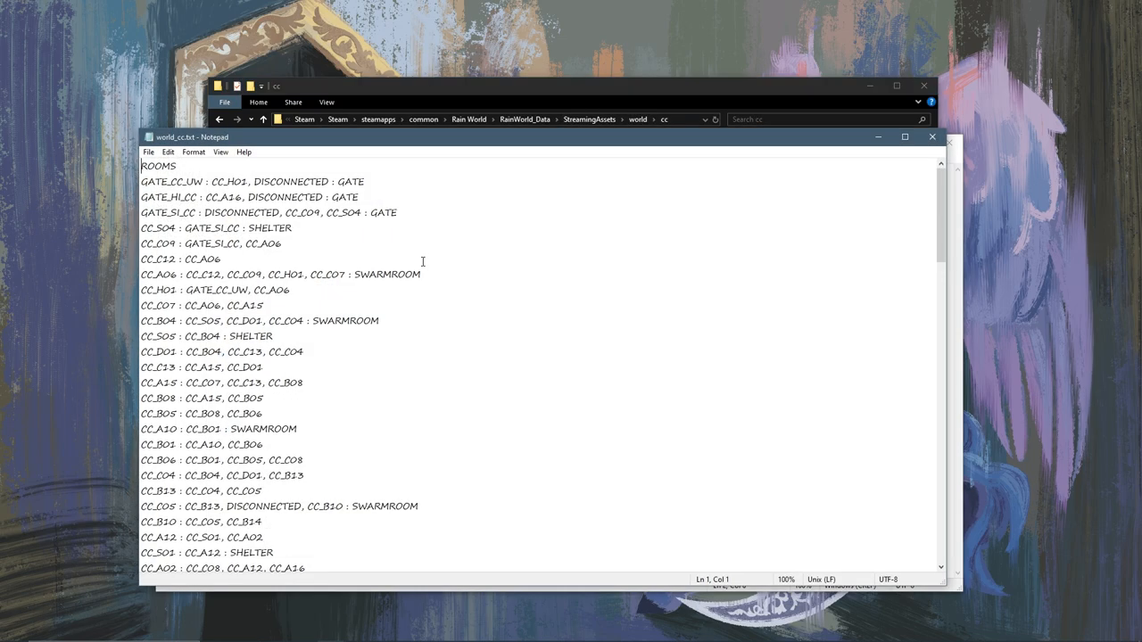
pyautogui.doubleClick(289, 321)
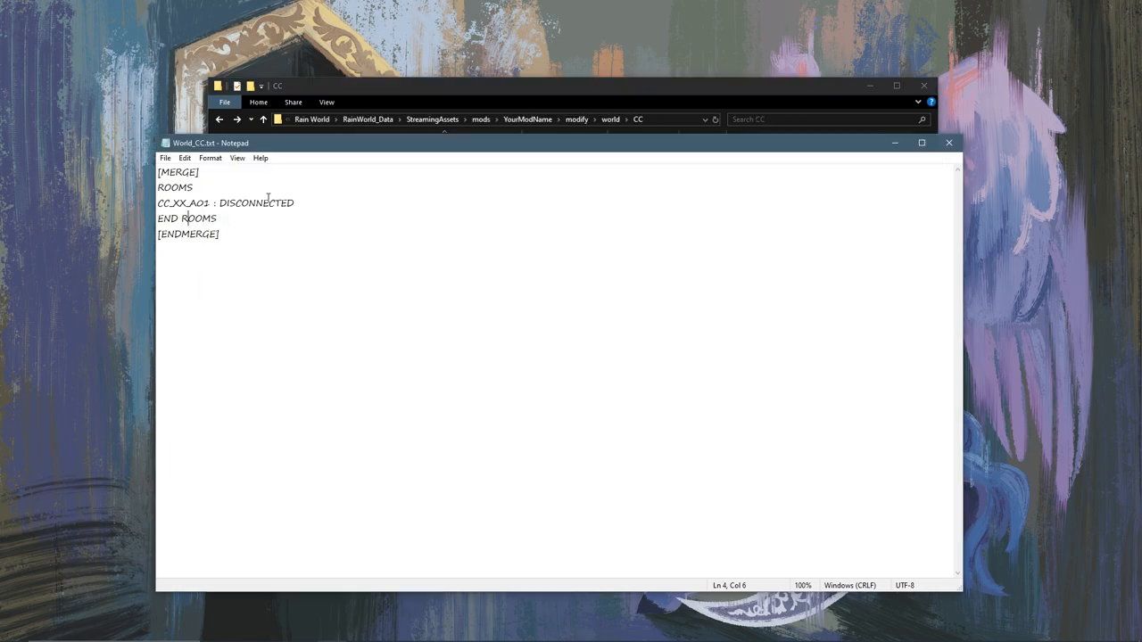
# Step: Add the line 'CC_C04 : CC_B04, CC_D01, CC_B13' under the ROOMS entries
pyautogui.write('CC_C04 : CC_B04, CC_D01, CC_B13')
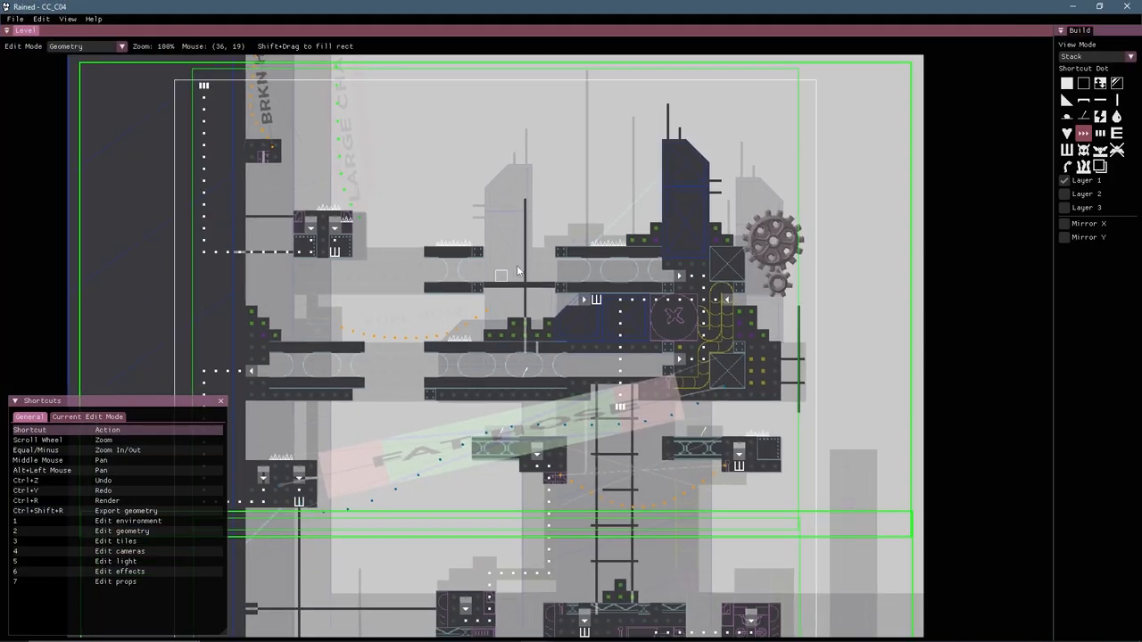
# Step: Zoom out to view CC_C04's full layout and exit order
pyautogui.scroll(-3)
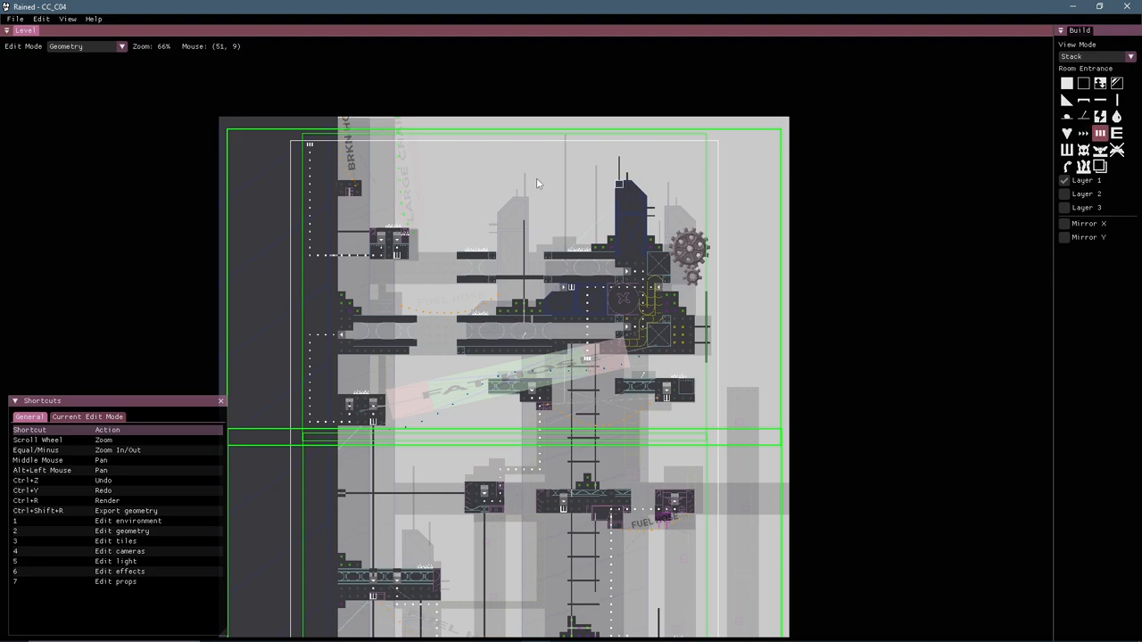
pyautogui.moveTo(310, 150)
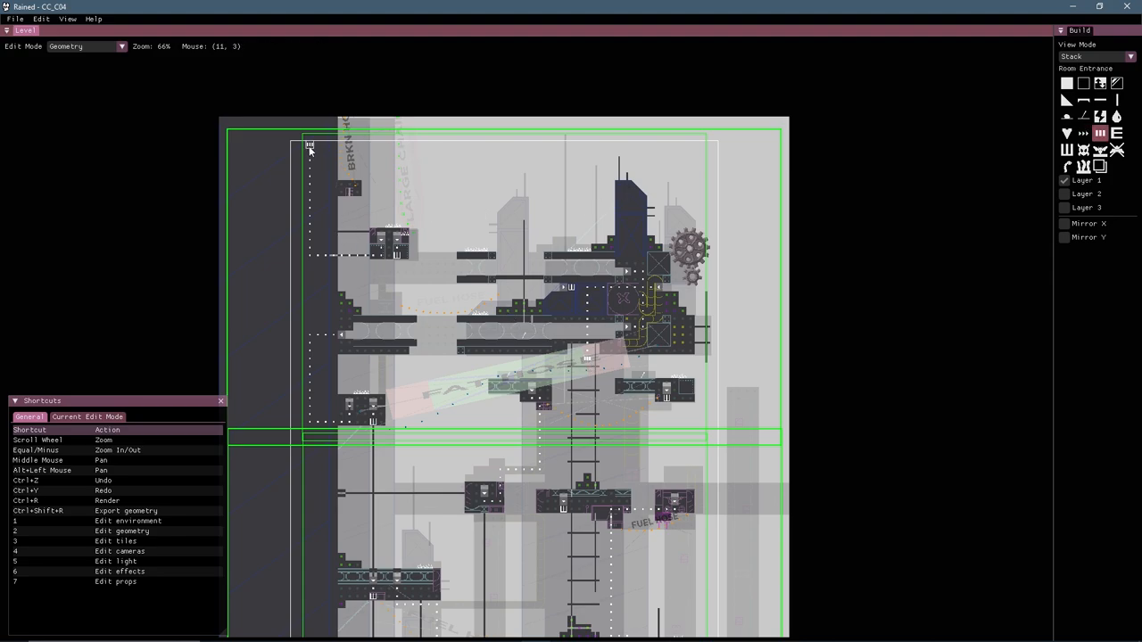
pyautogui.moveTo(575, 337)
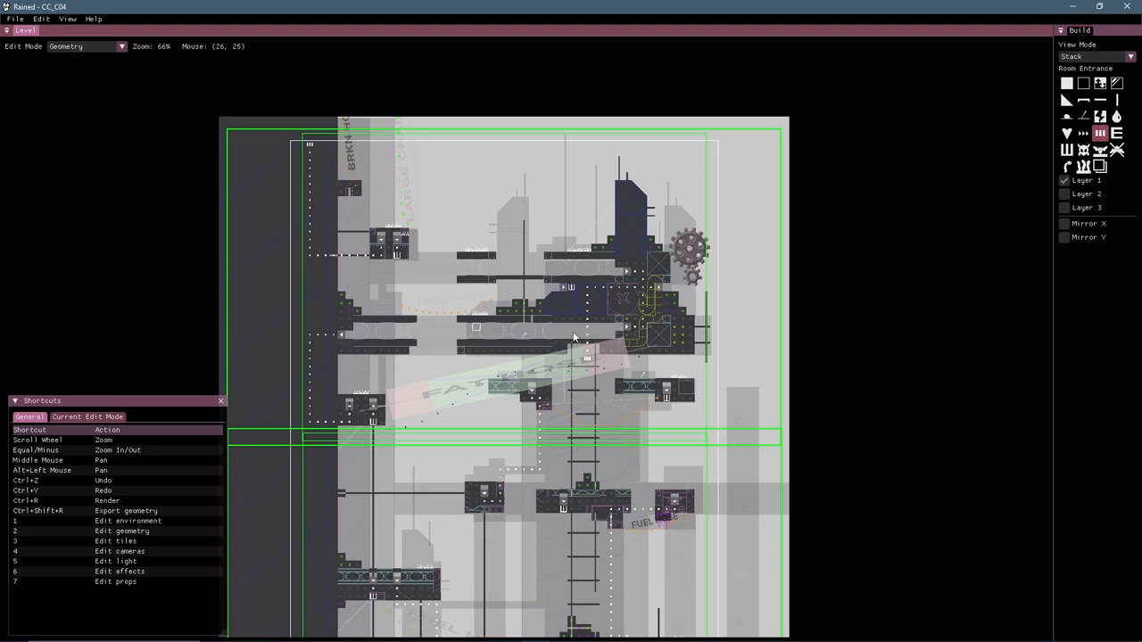
pyautogui.moveTo(633, 359)
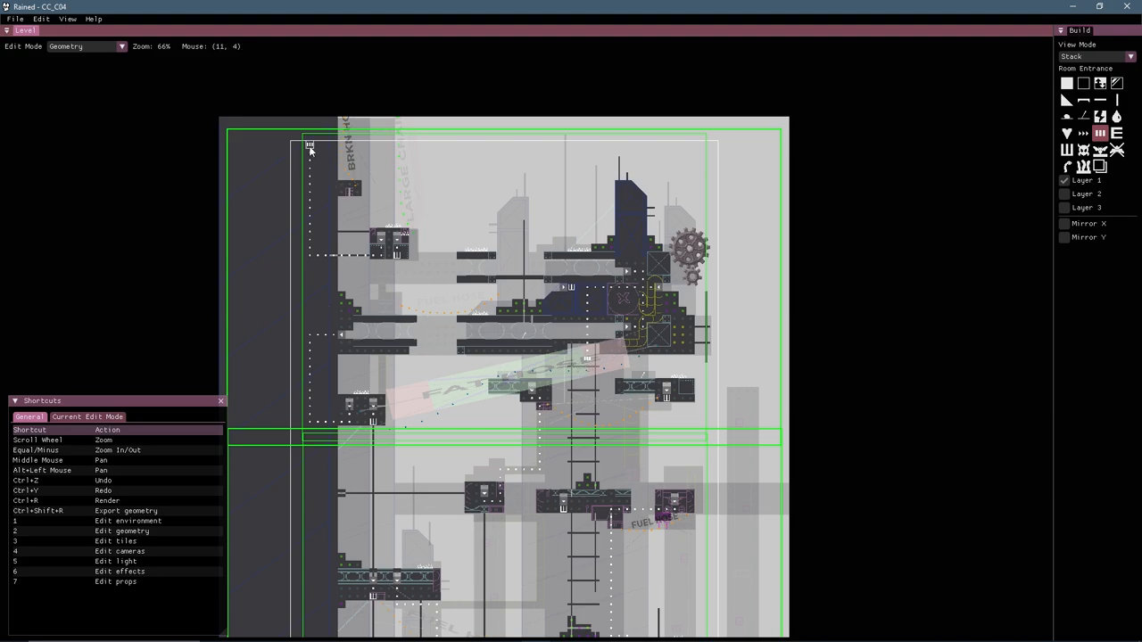
pyautogui.moveTo(586, 364)
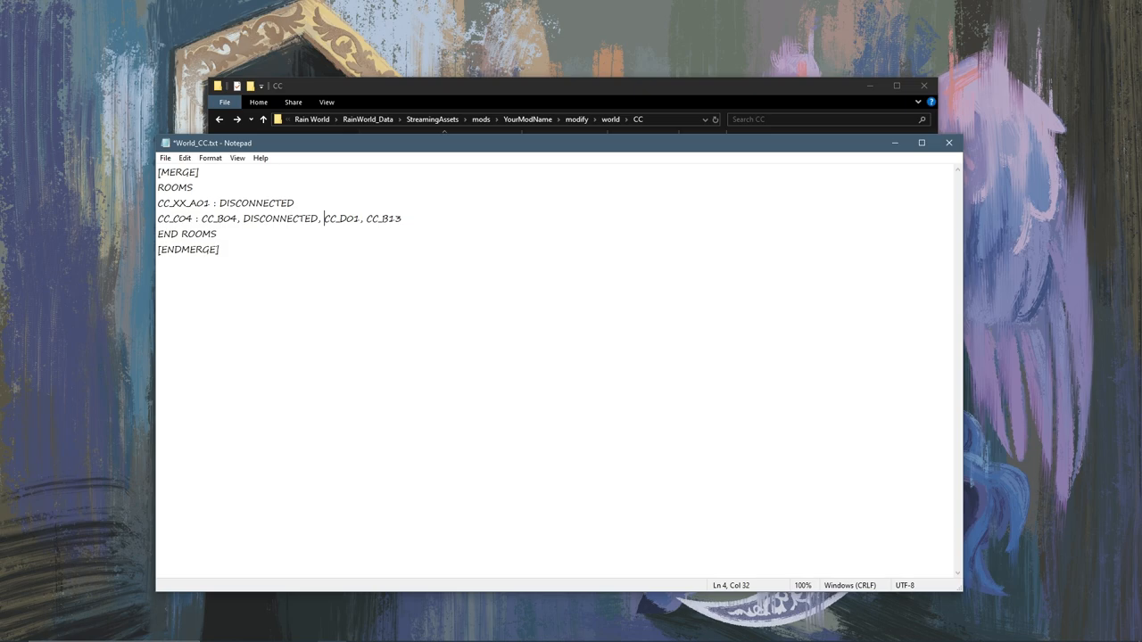
# Step: Save the merge file and select the DISCONNECTED entries on the CC_XX_A01 line for replacement with CC_C04
pyautogui.press('ctrl+s')
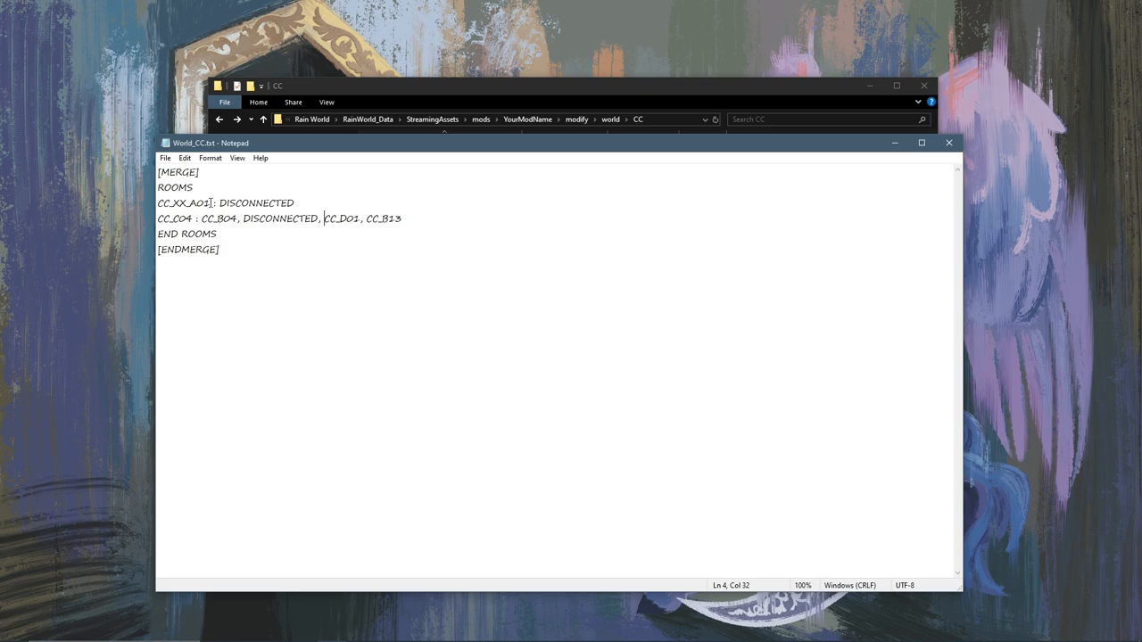
pyautogui.doubleClick(182, 204)
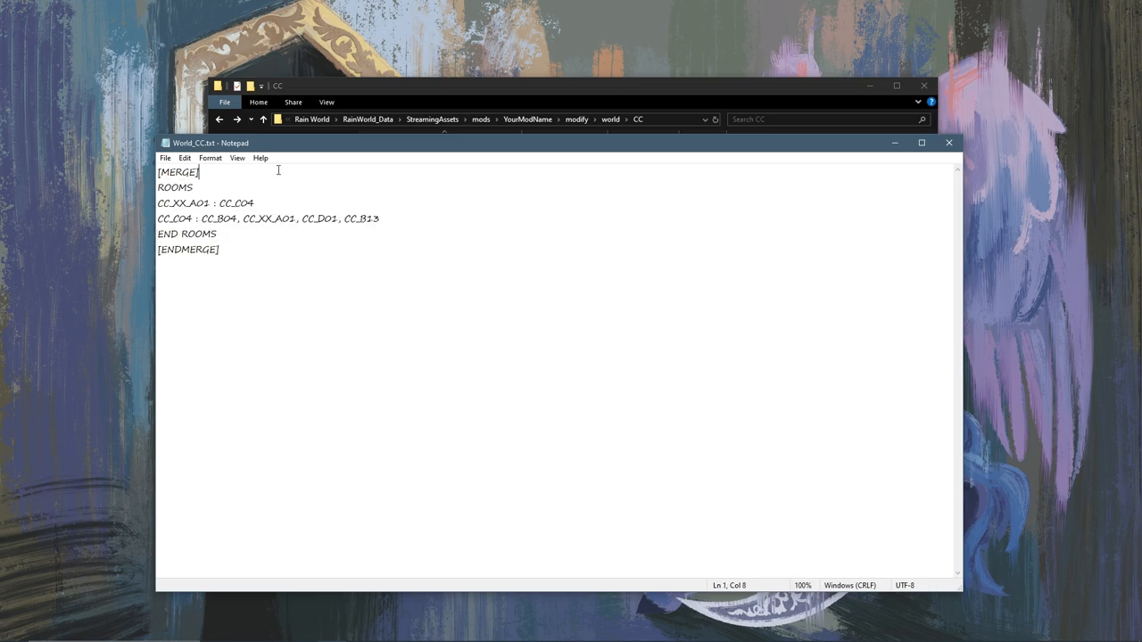
pyautogui.click(255, 203)
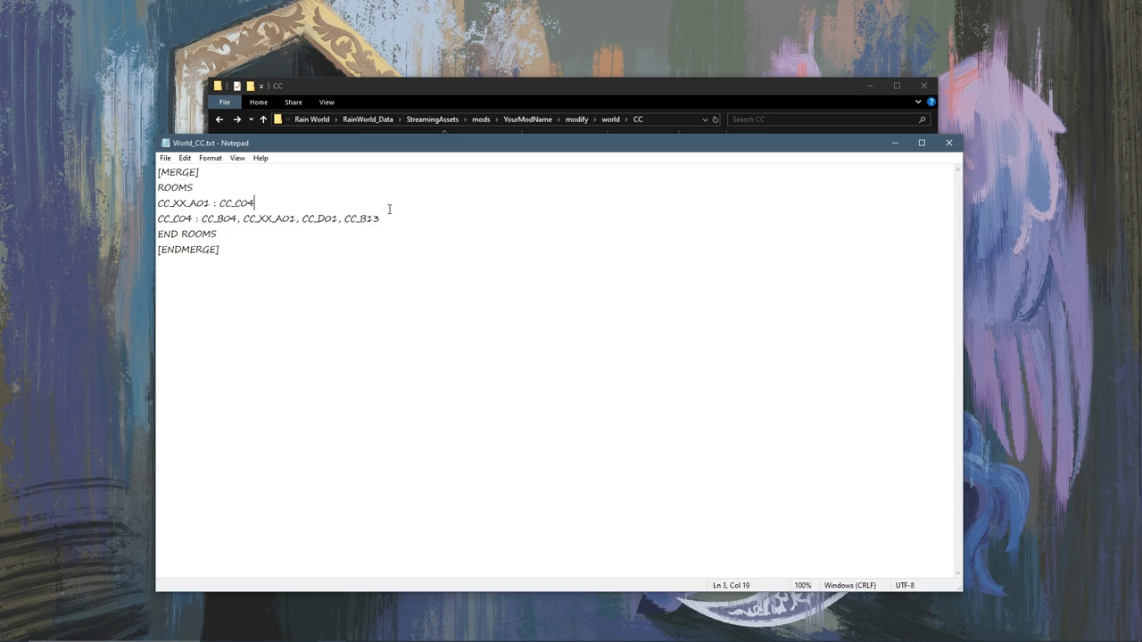
pyautogui.tripleClick(267, 218)
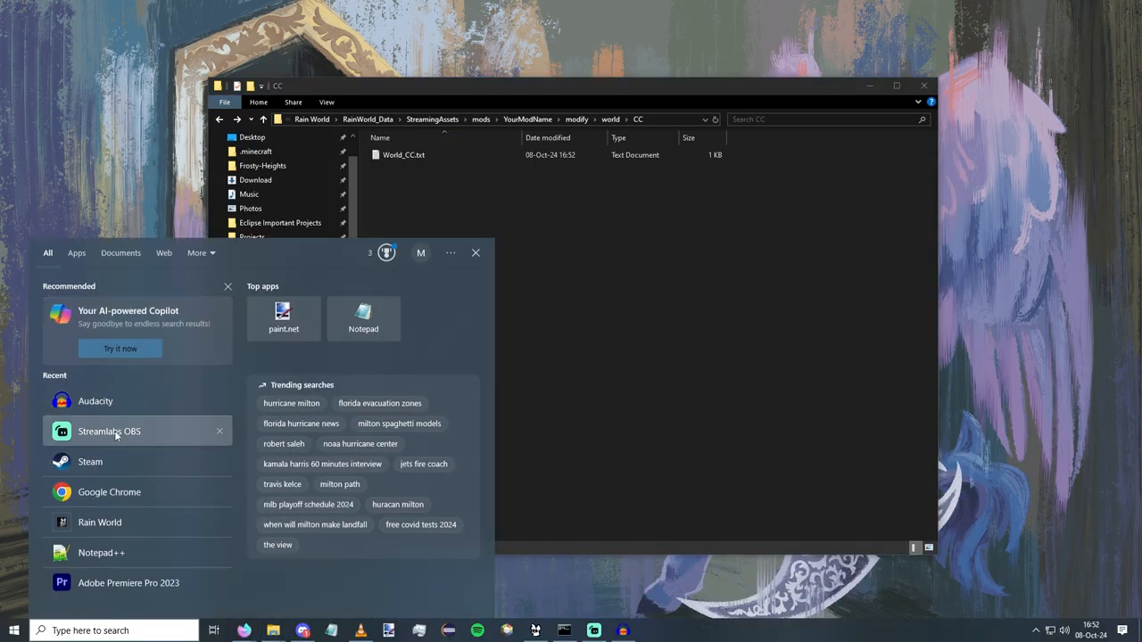
# Step: Launch Rain World into a Story game and select the CC region in the Warp Menu
pyautogui.click(100, 521)
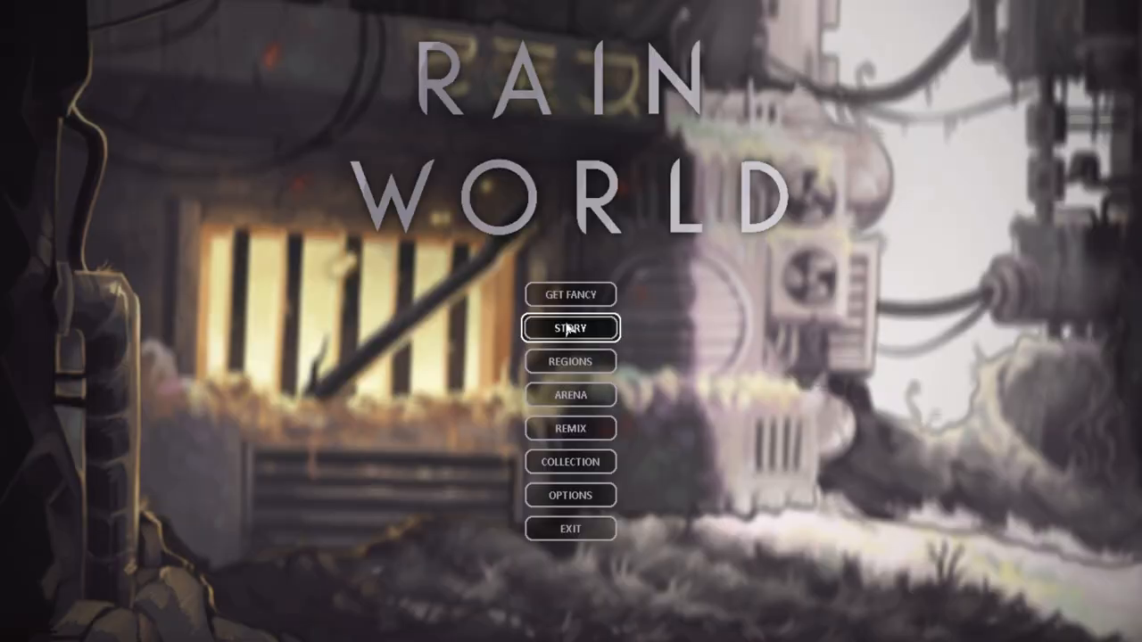
pyautogui.click(571, 329)
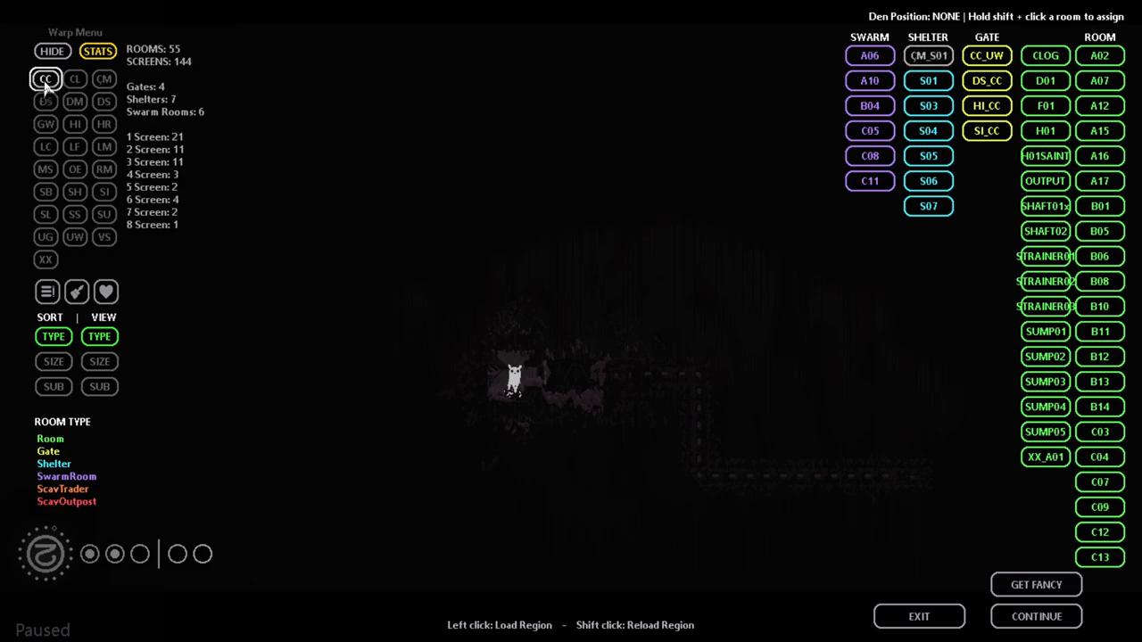
pyautogui.click(44, 79)
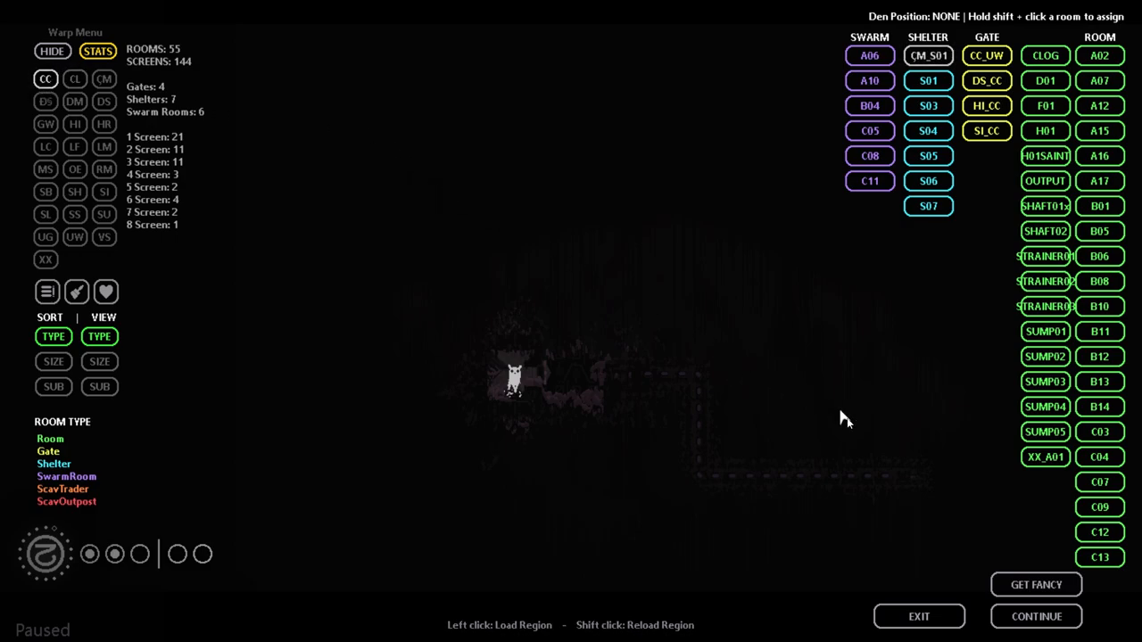